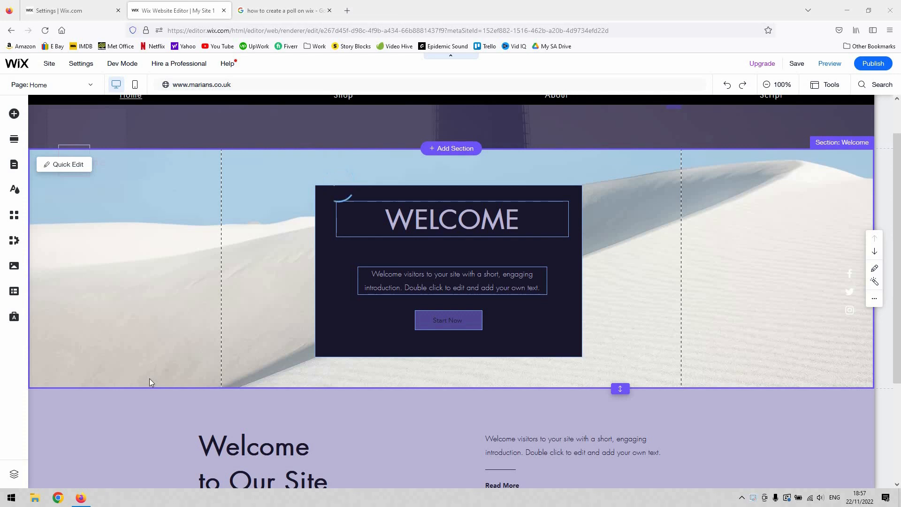
mouse_move(315, 51)
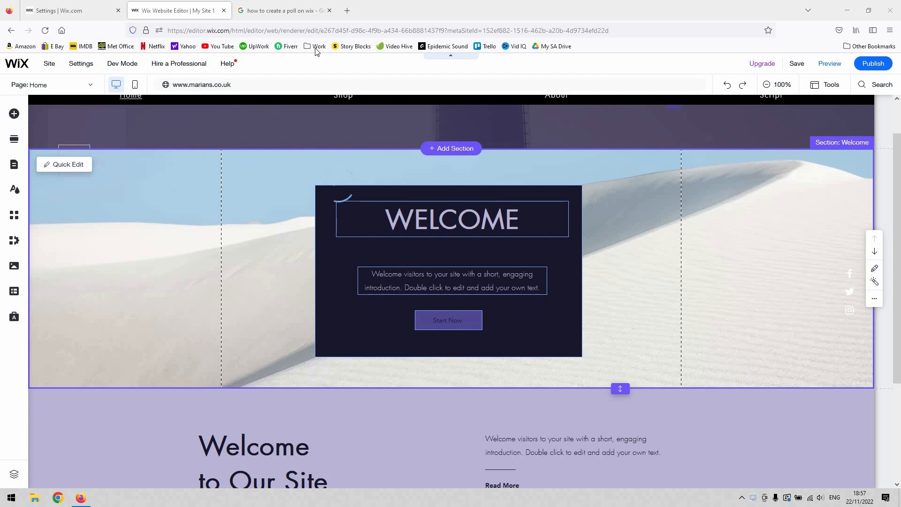
Step: Search the App Market for 'poll' and open POWR's installed Survey & Poll app page
click(330, 11)
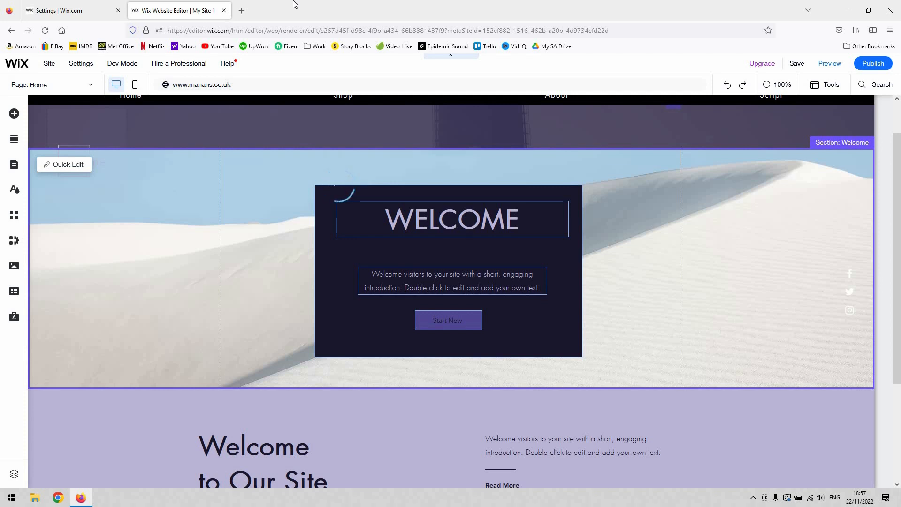
click(331, 172)
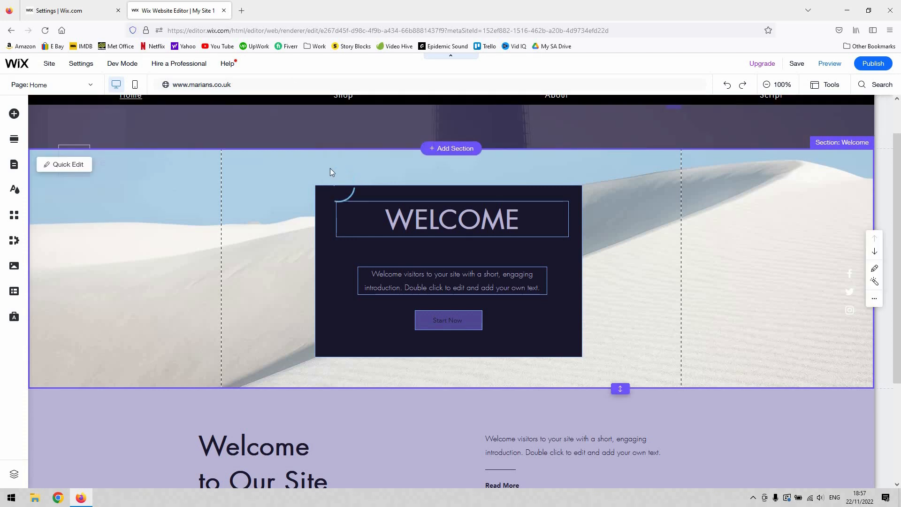
mouse_move(324, 180)
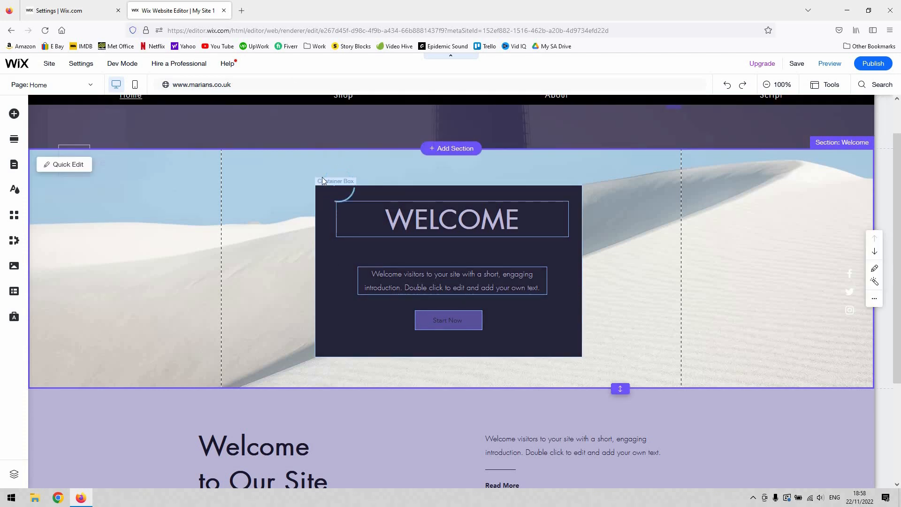
mouse_move(126, 165)
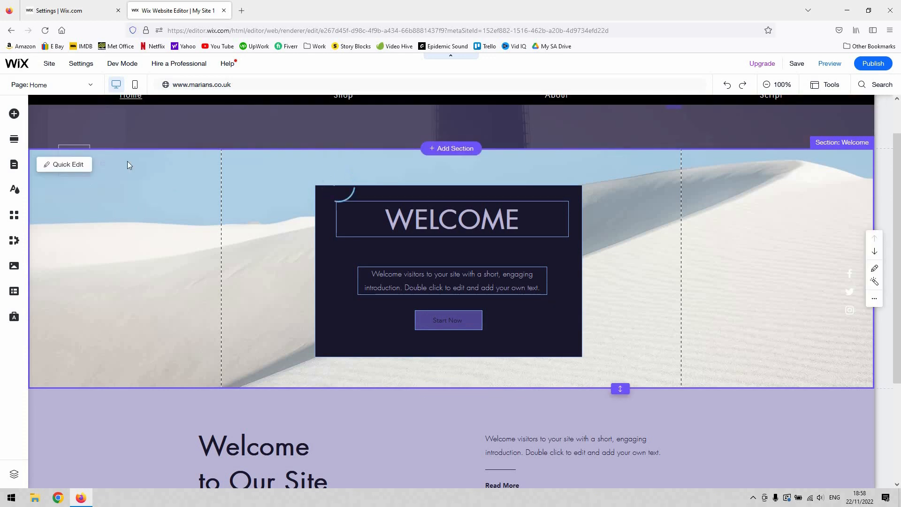
mouse_move(99, 221)
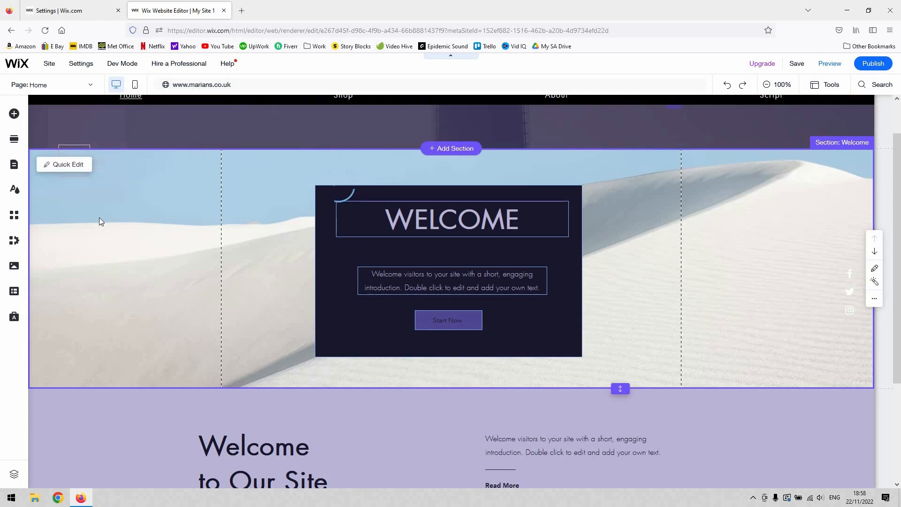
mouse_move(105, 249)
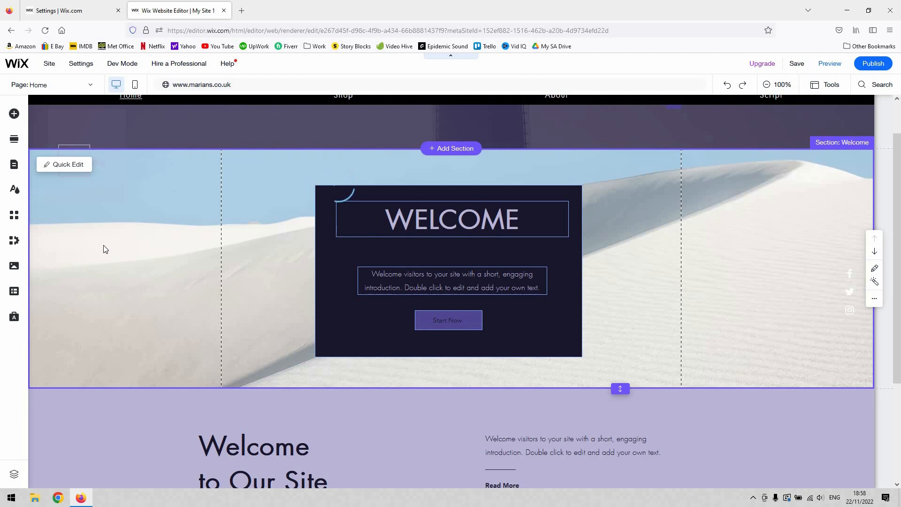
mouse_move(62, 141)
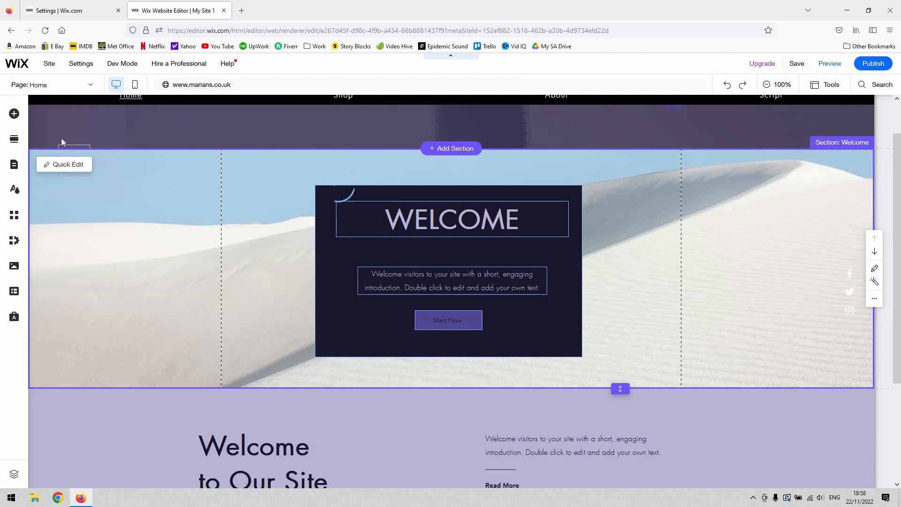
mouse_move(14, 214)
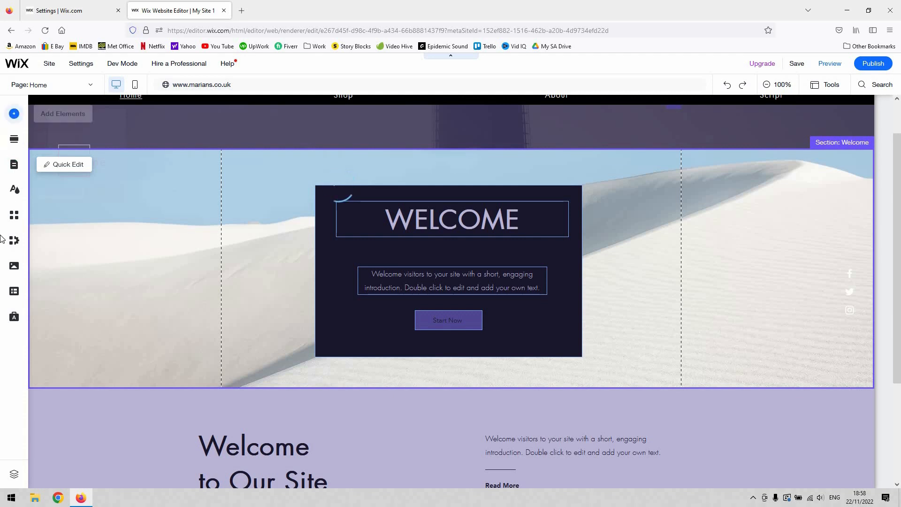
mouse_move(13, 215)
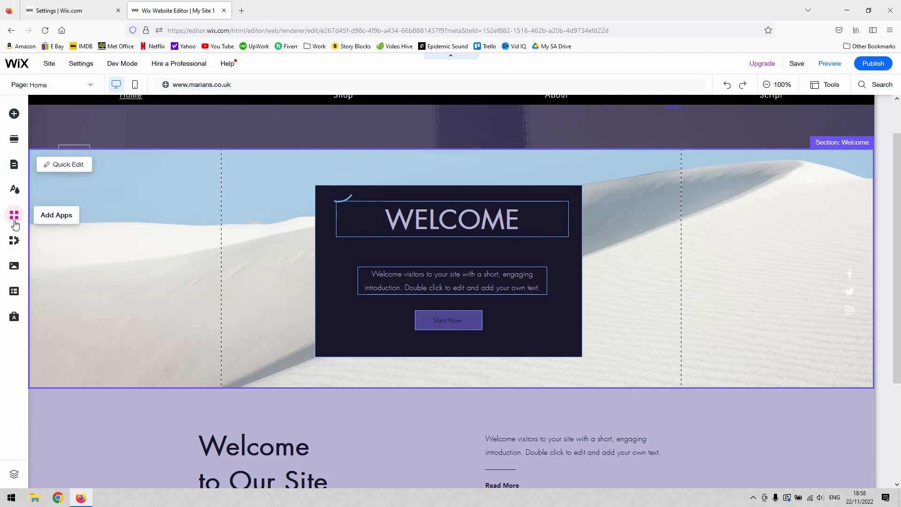
click(14, 215)
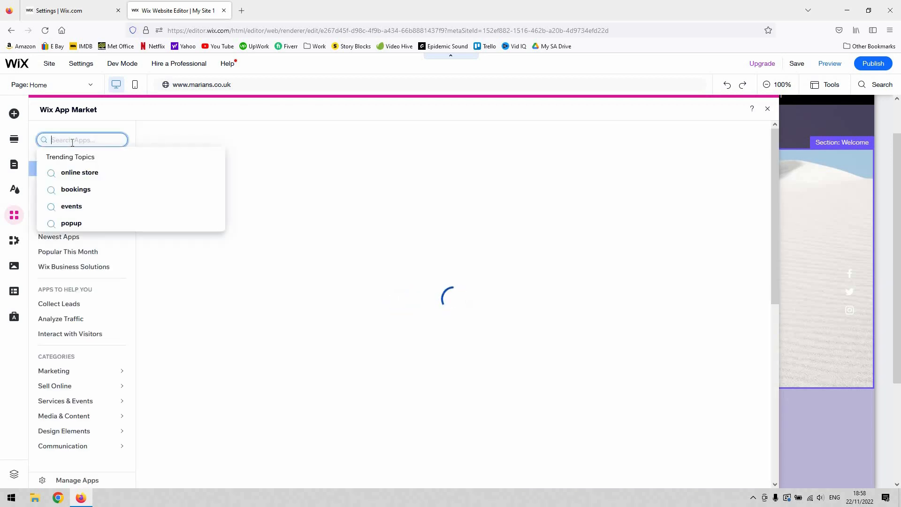
text(poll)
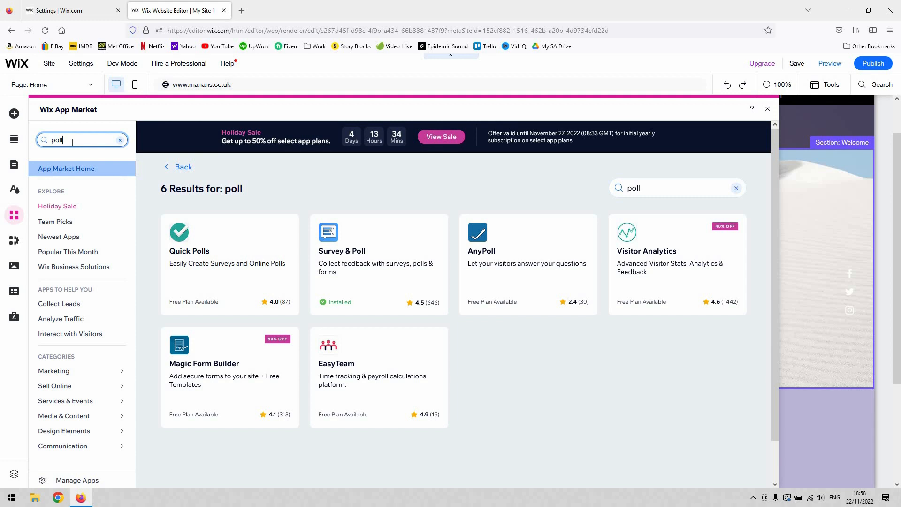
mouse_move(422, 231)
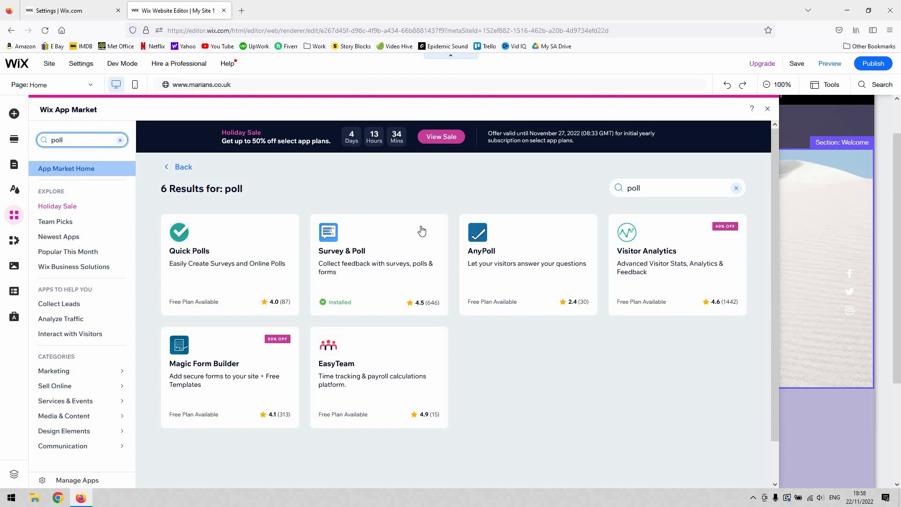
mouse_move(346, 198)
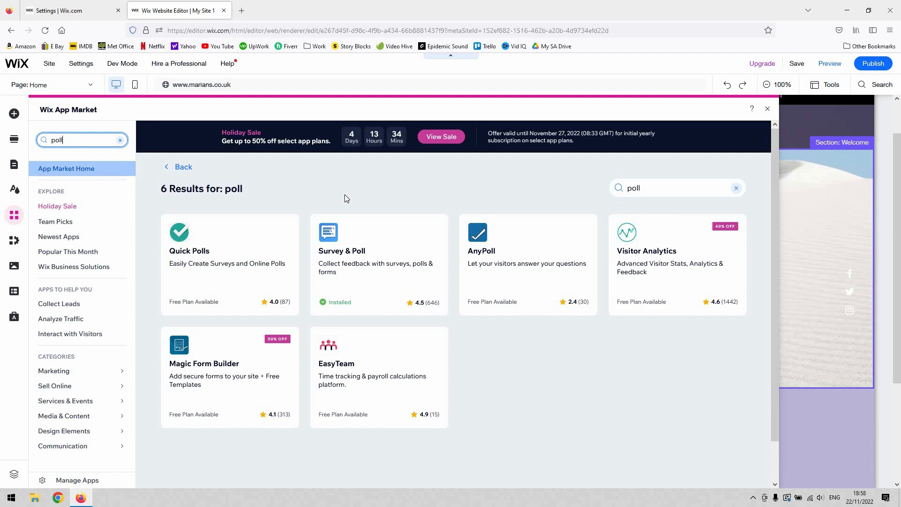
mouse_move(220, 369)
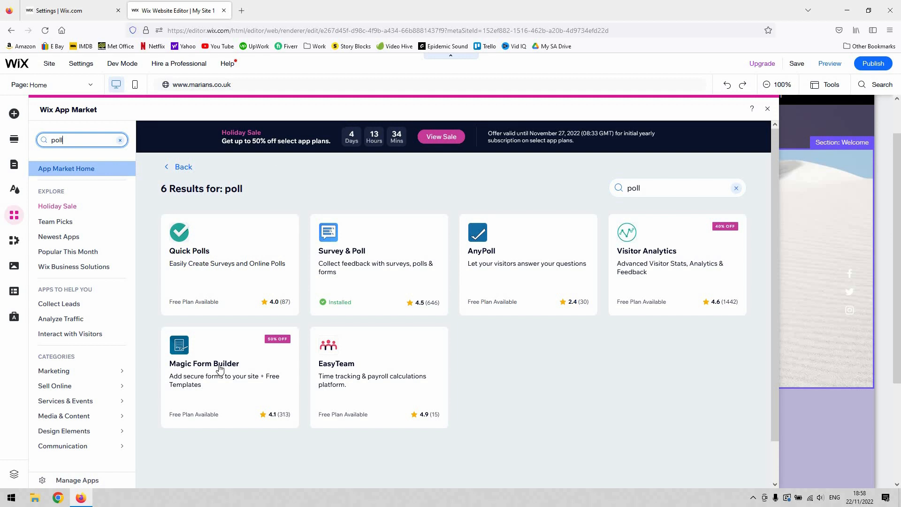
mouse_move(367, 241)
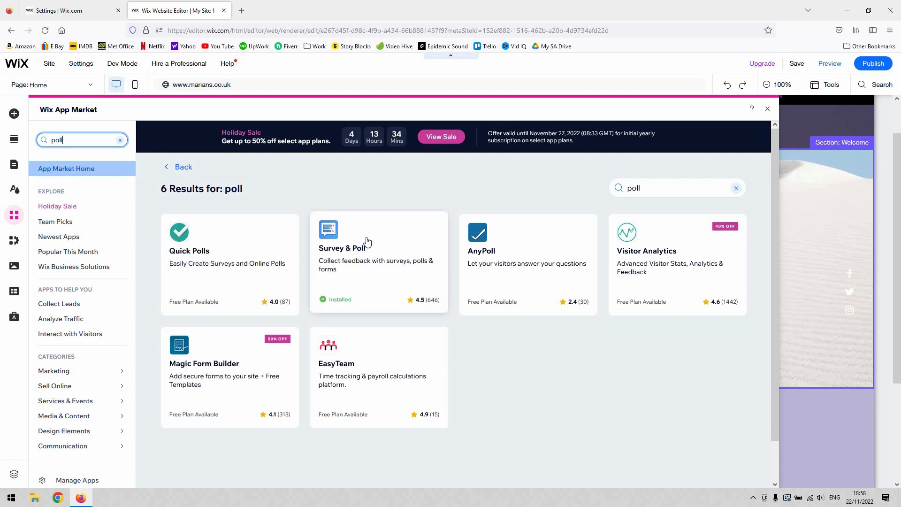
mouse_move(347, 300)
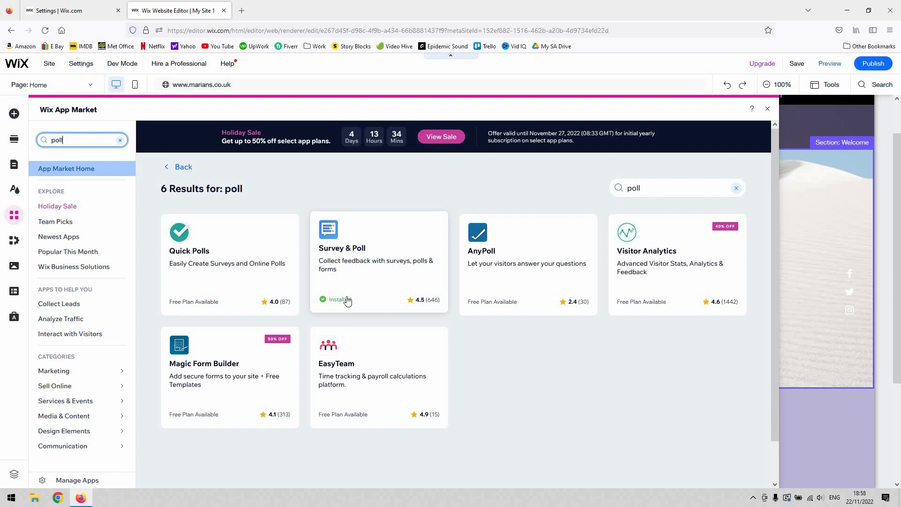
click(338, 299)
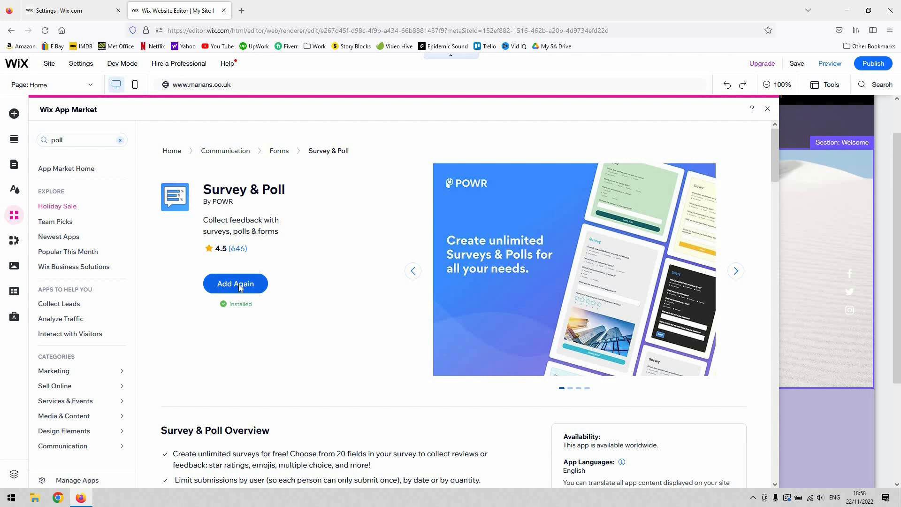
Step: Add another Survey & Poll widget into the Welcome section over the dune photo
click(235, 284)
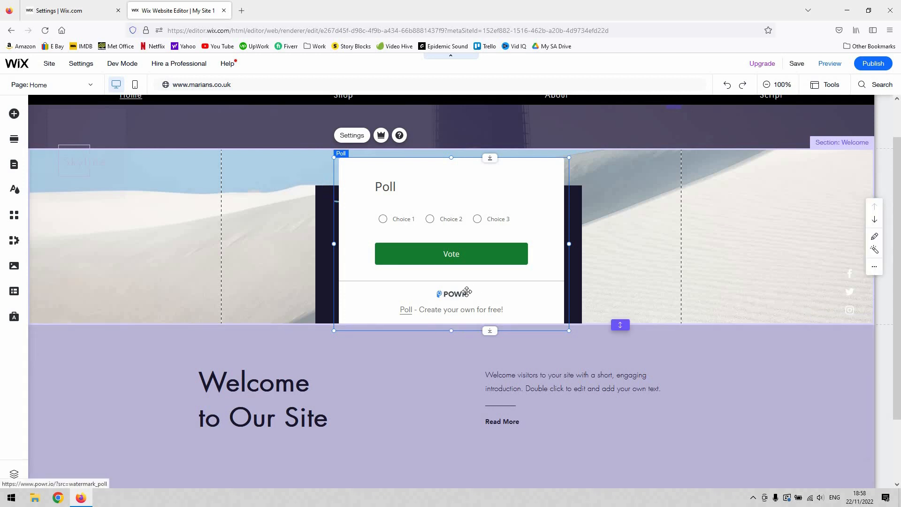
mouse_move(450, 195)
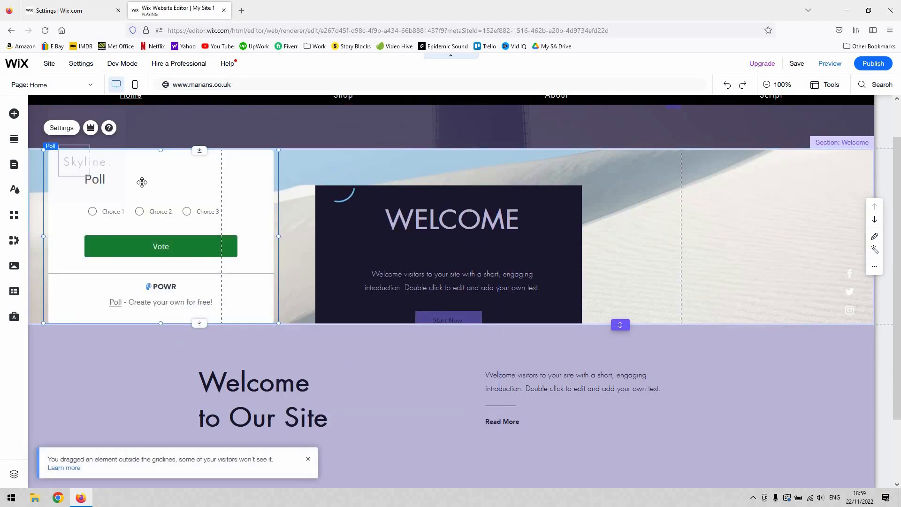
mouse_move(279, 247)
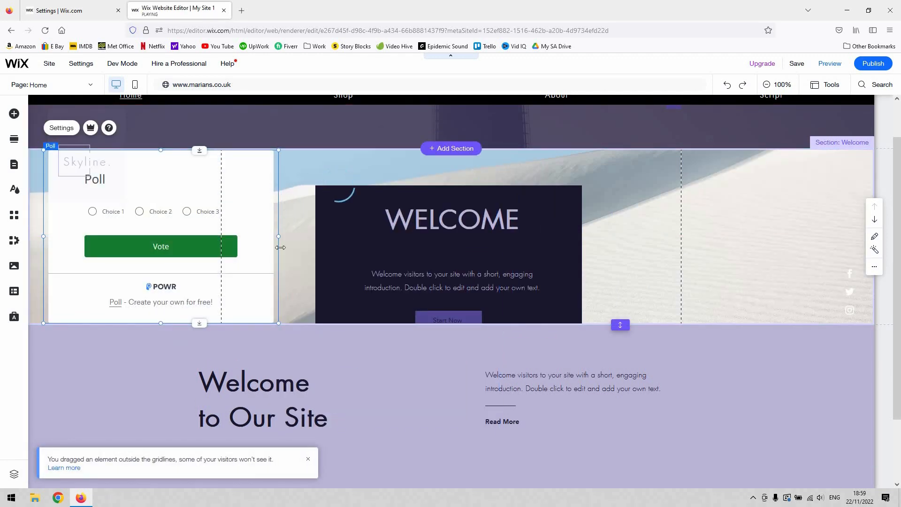
click(451, 219)
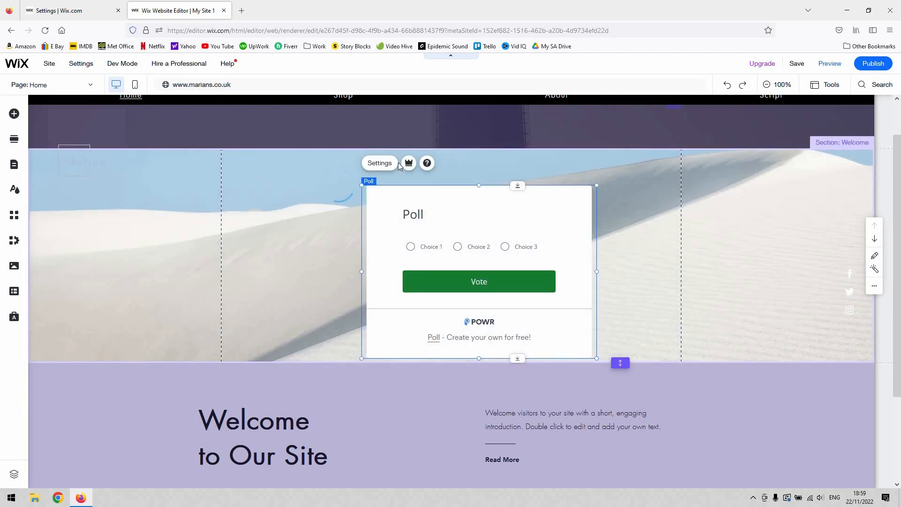
mouse_move(385, 142)
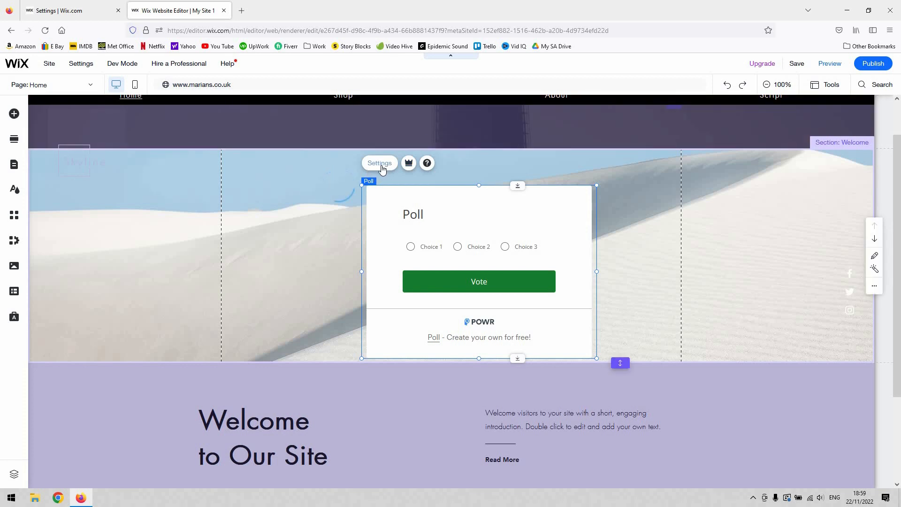
Step: Set the poll title to 'TITLE', left-align it, and return to the form content
click(562, 210)
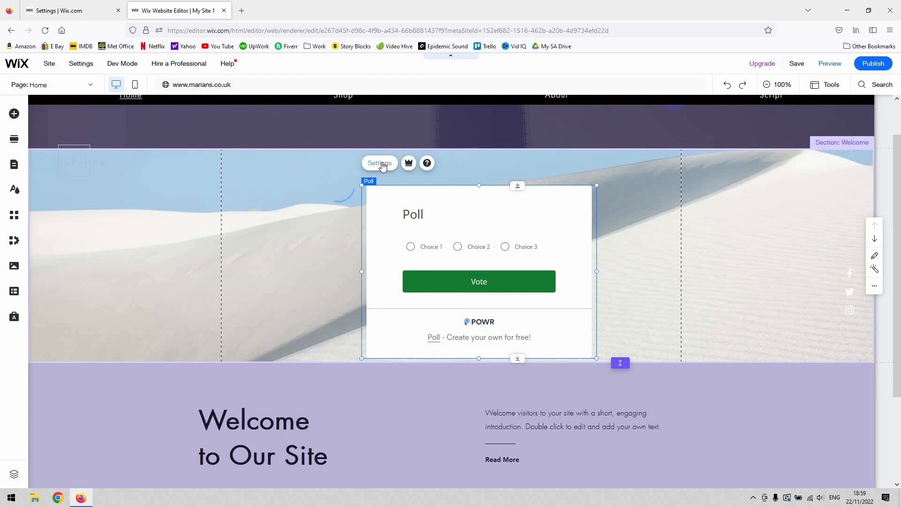
click(379, 163)
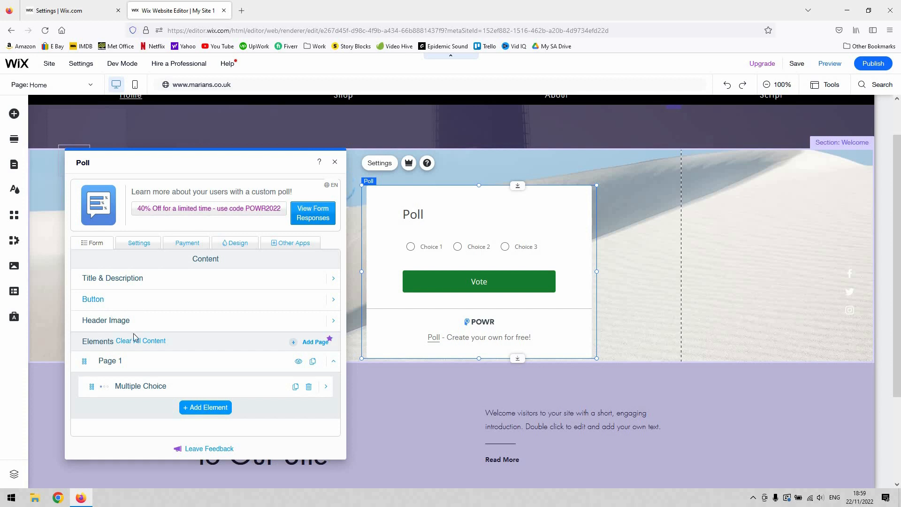
click(113, 279)
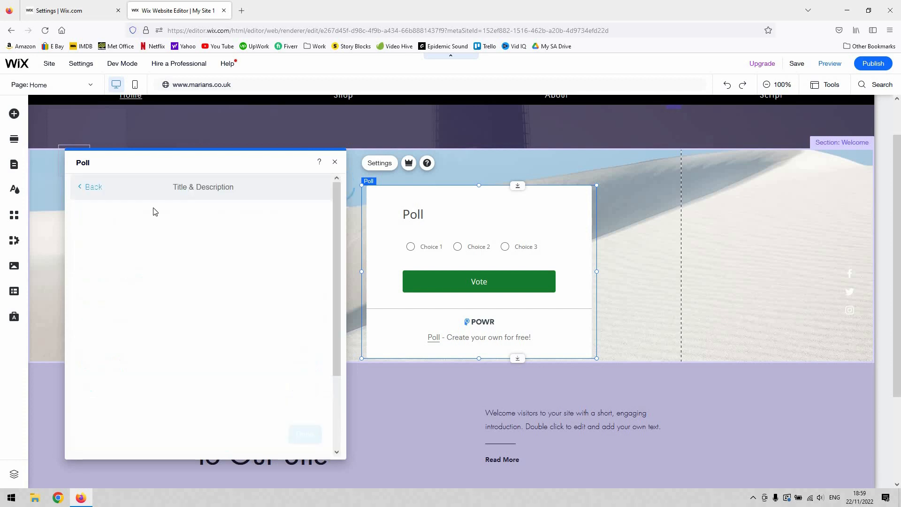
click(202, 187)
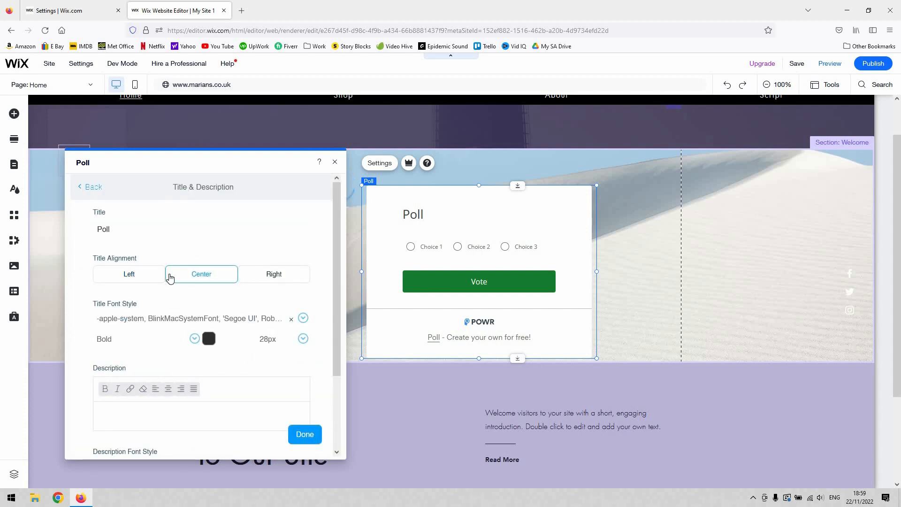
click(200, 229)
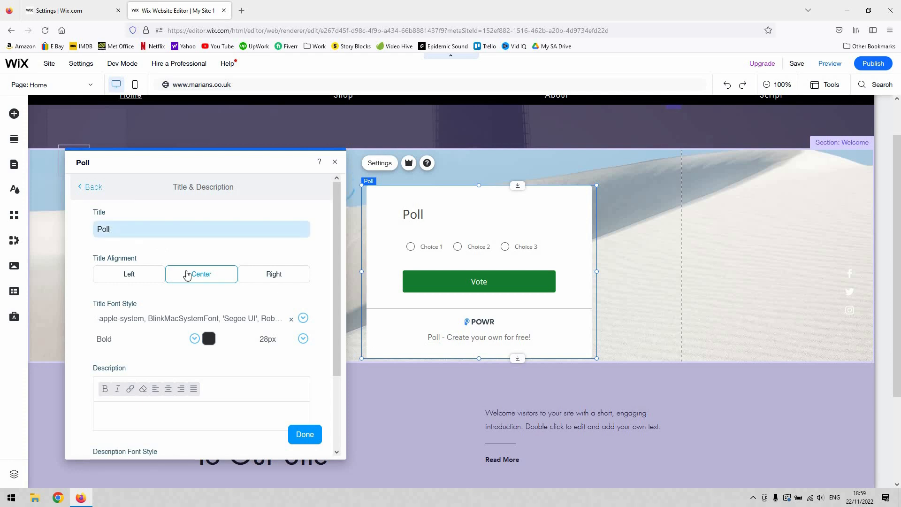
mouse_move(121, 235)
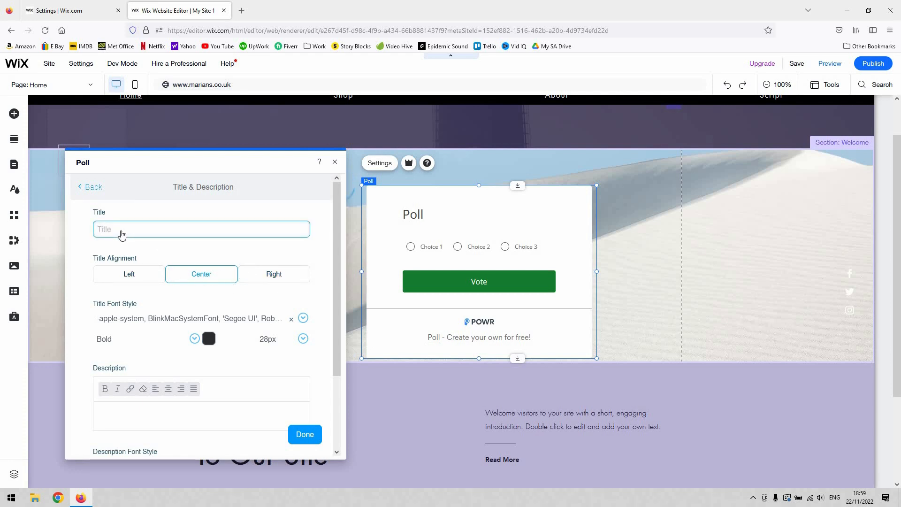
text(TITTLE)
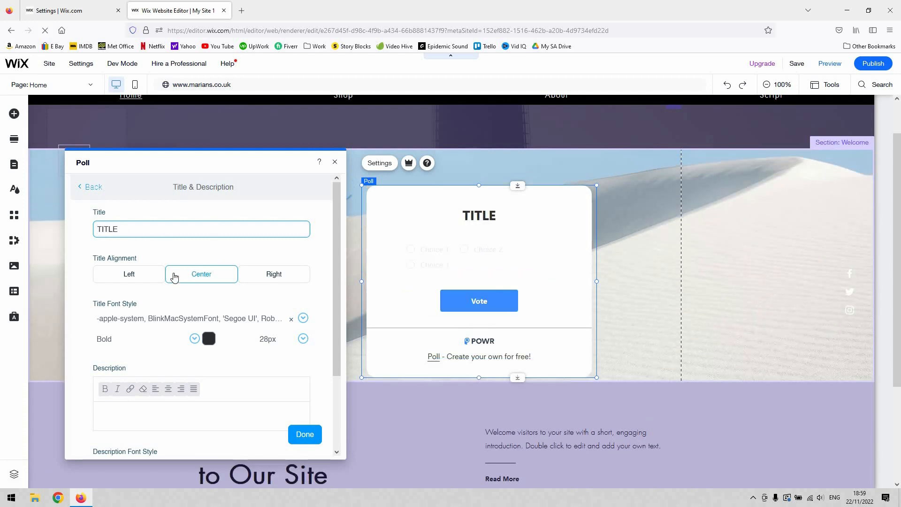
click(128, 274)
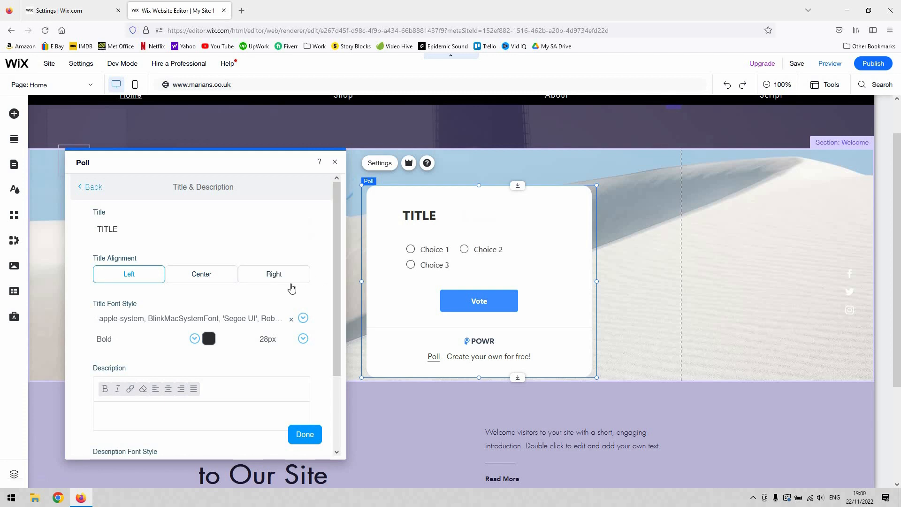
mouse_move(282, 372)
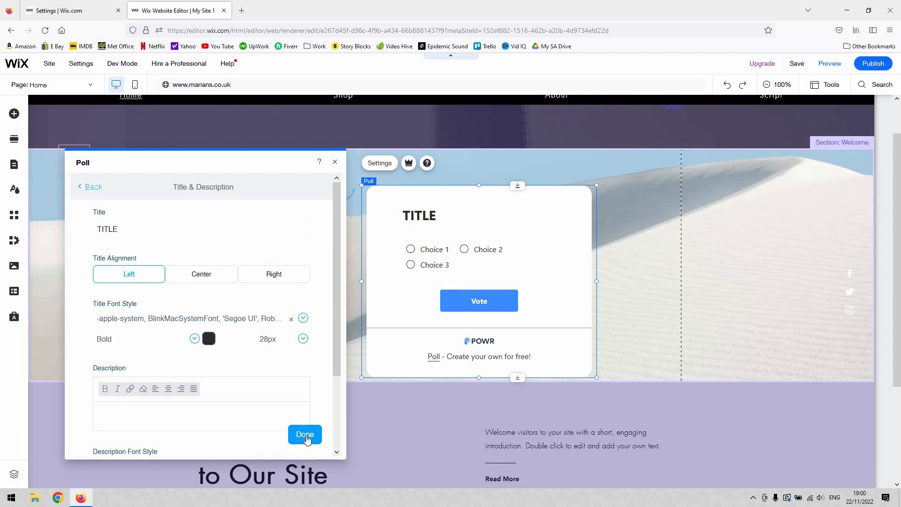
mouse_move(256, 396)
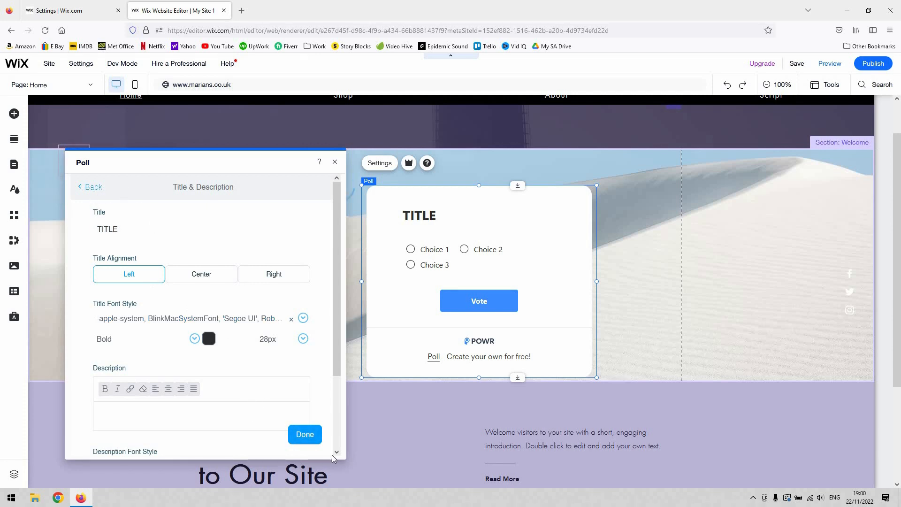
click(92, 187)
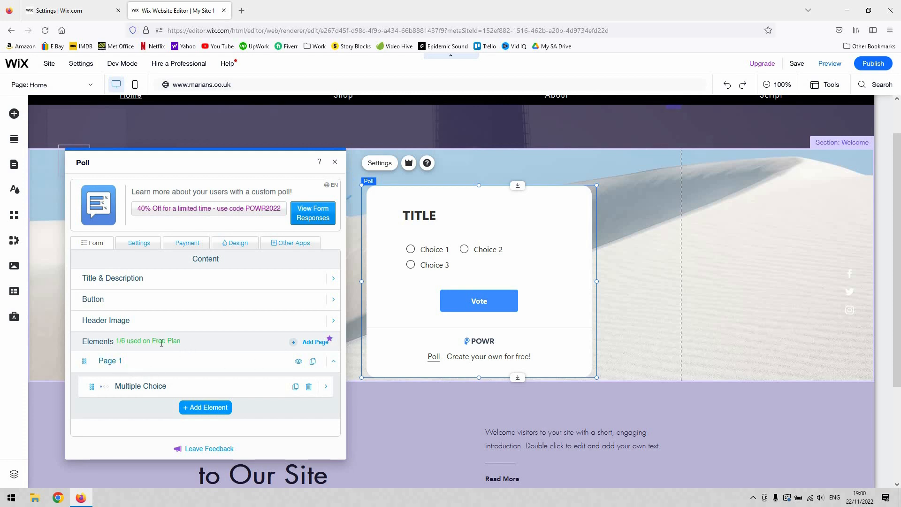
mouse_move(104, 364)
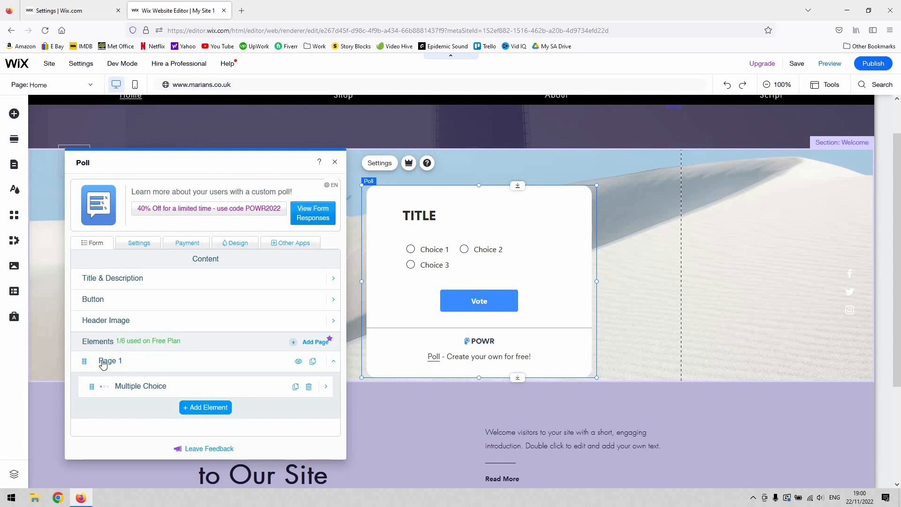
mouse_move(107, 320)
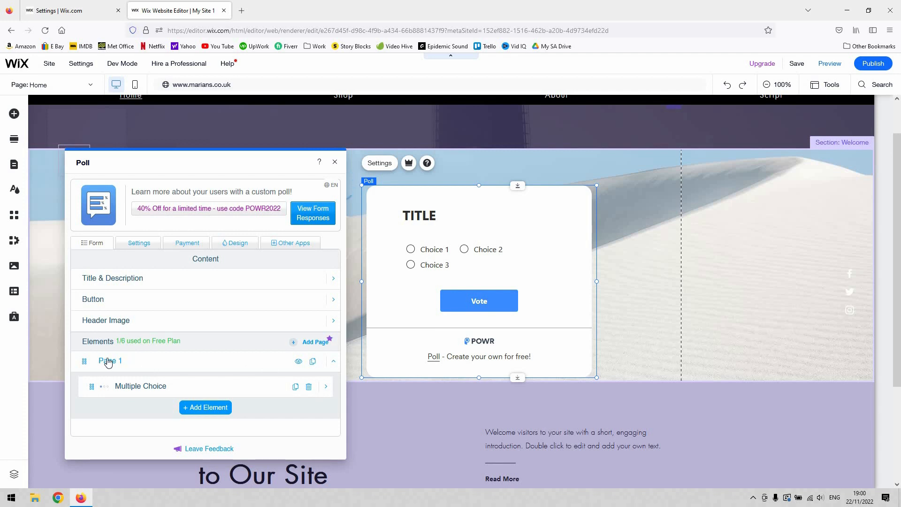
mouse_move(144, 395)
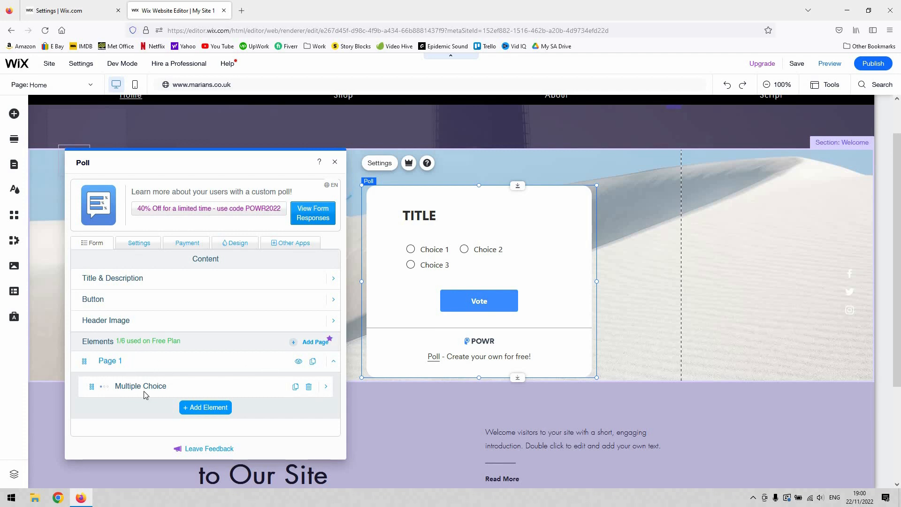
Step: Open the Multiple Choice element under Page 1 for editing
click(140, 385)
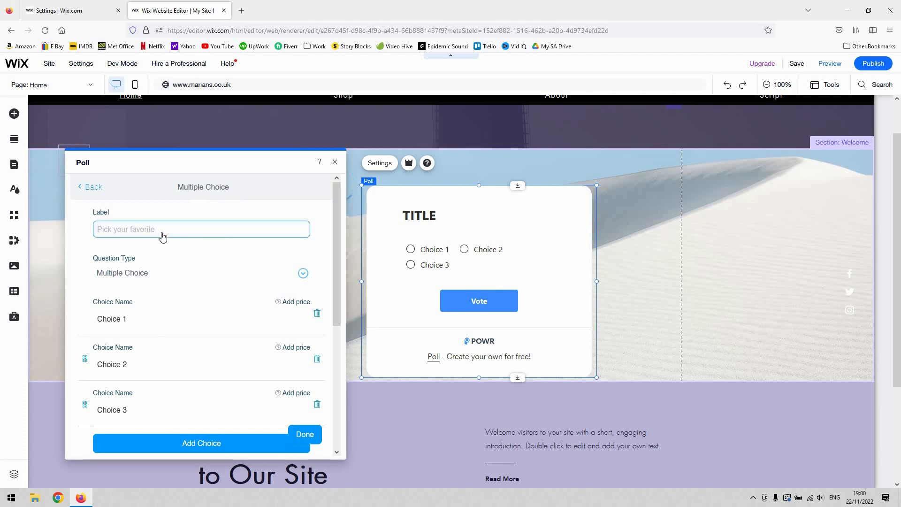
Step: Set the question label to 'Whats your favourite colour?'
text(W)
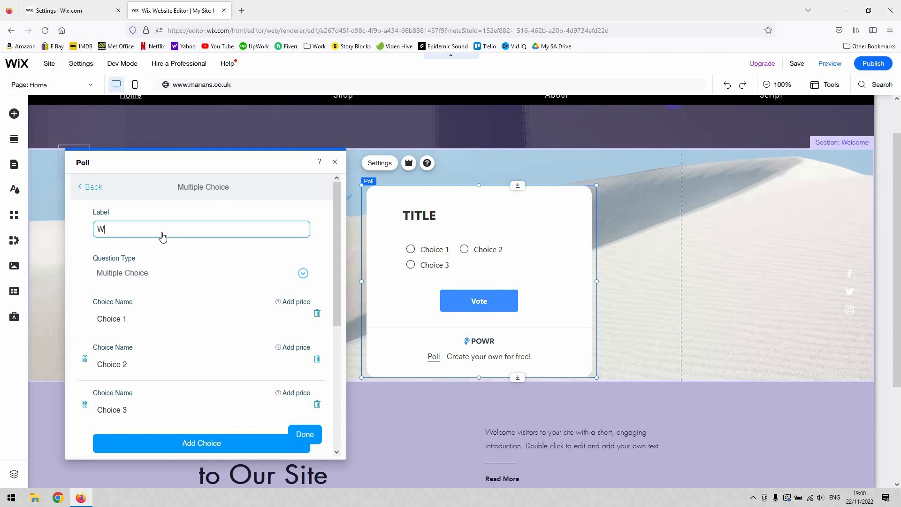
text(hats your fa)
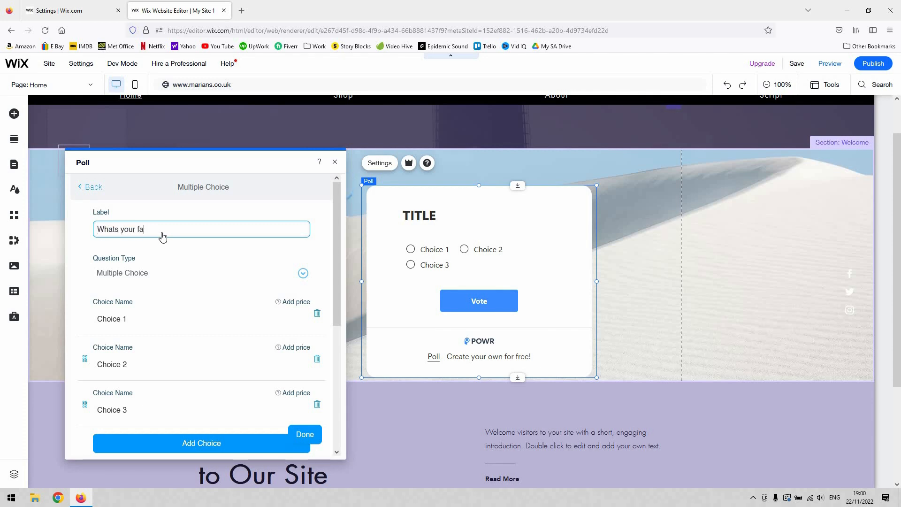
text(vourite c)
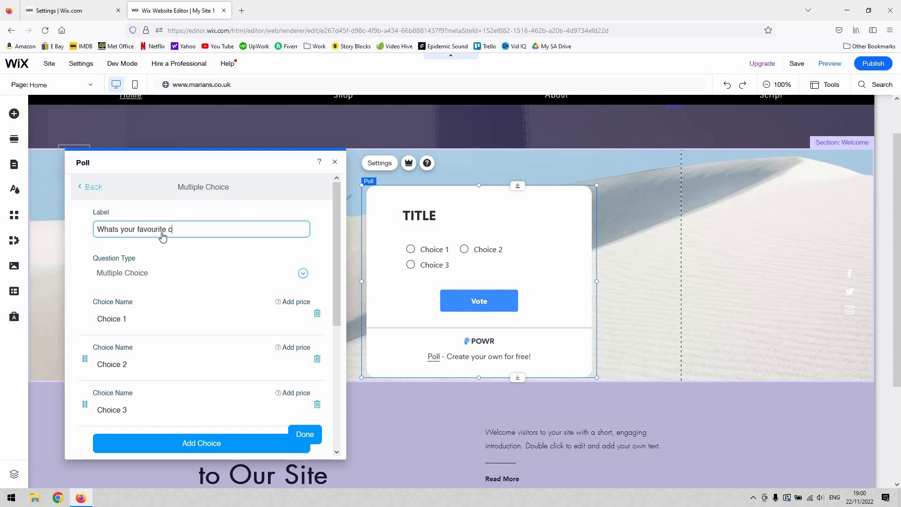
text(olour?)
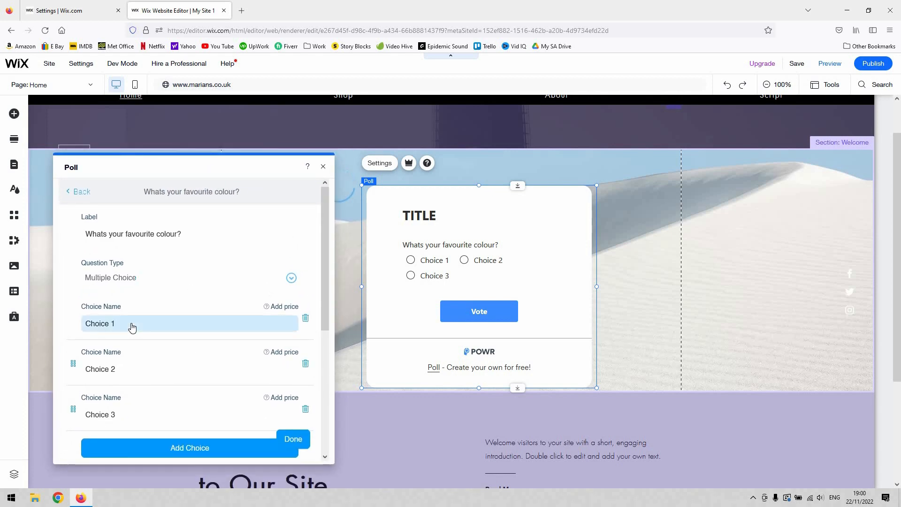
Step: Rename the three choices to red, blue and green
text(re)
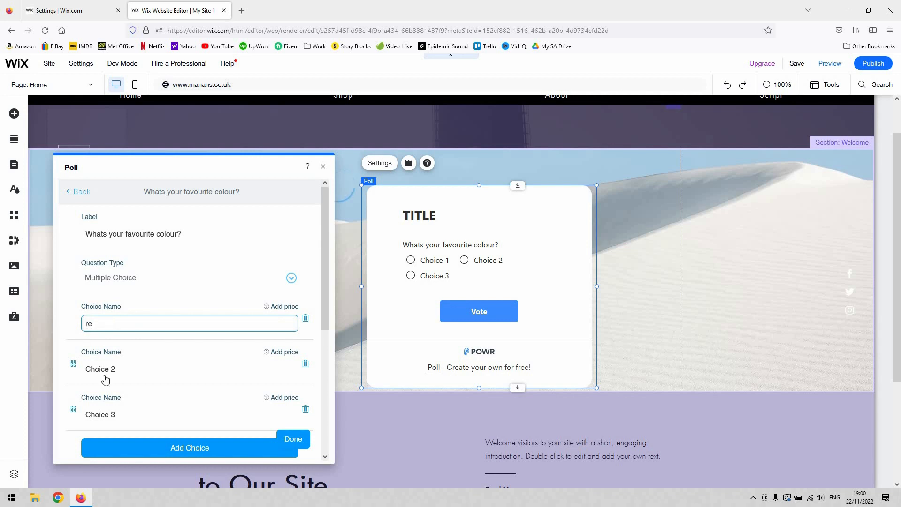
click(189, 369)
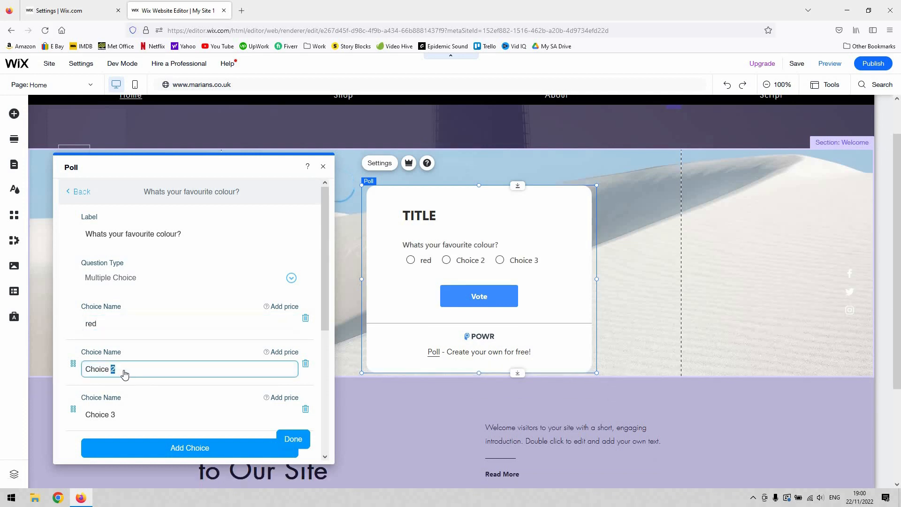
text(blue)
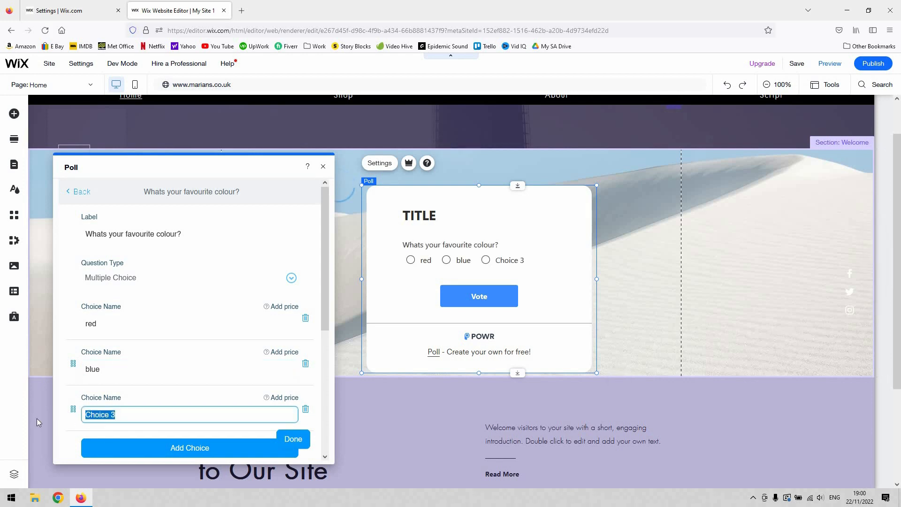
text(green)
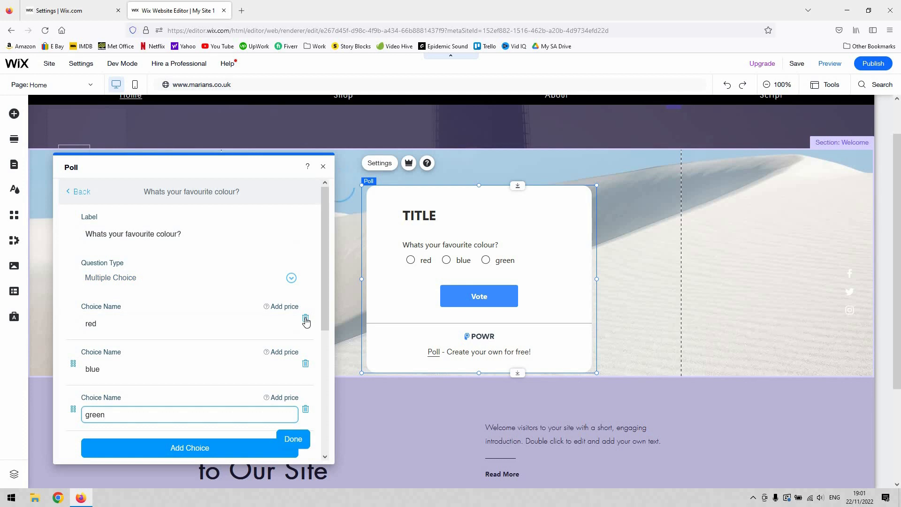
mouse_move(292, 428)
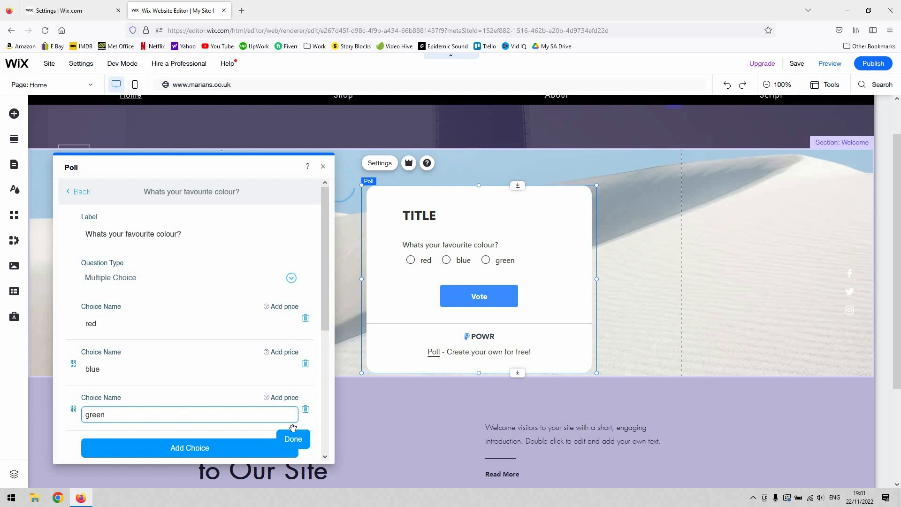
click(293, 438)
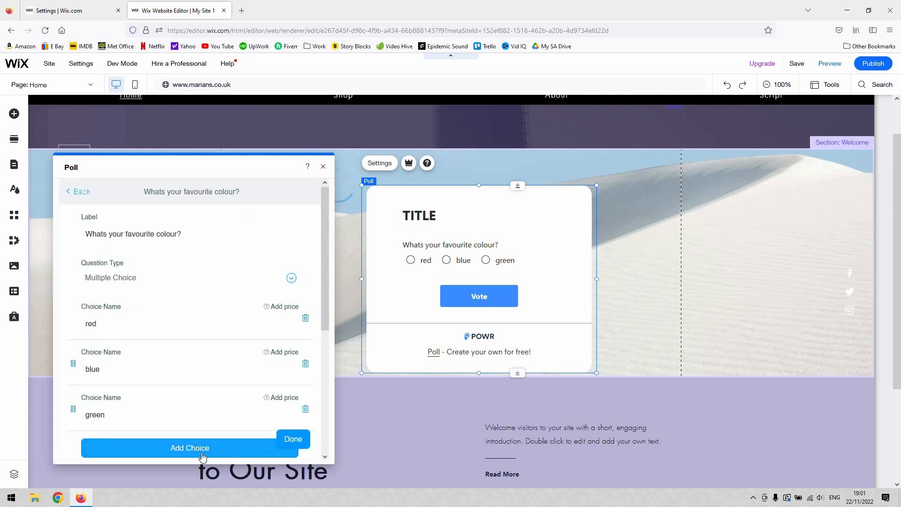
scroll(down, 3)
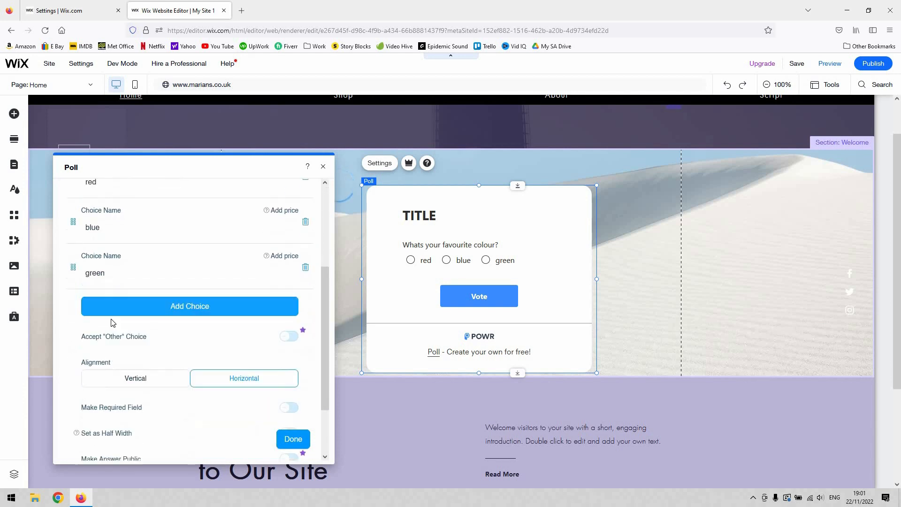
scroll(down, 3)
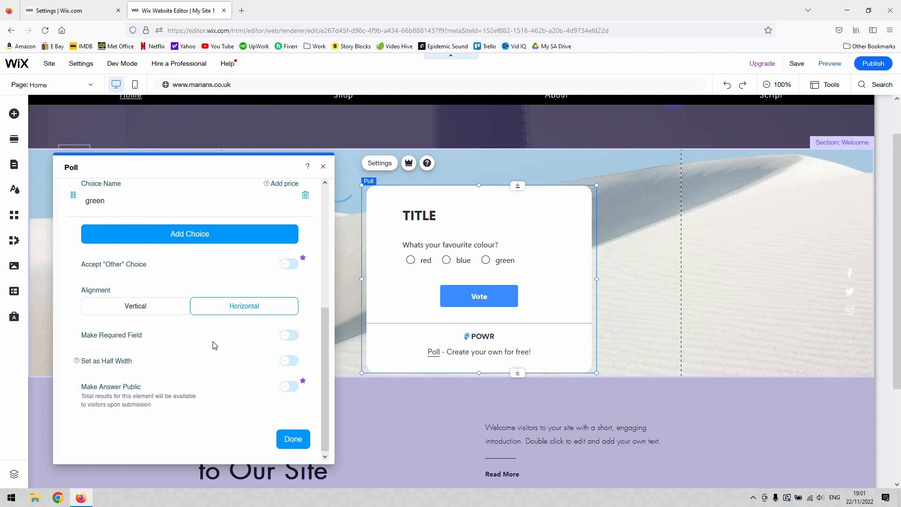
click(289, 335)
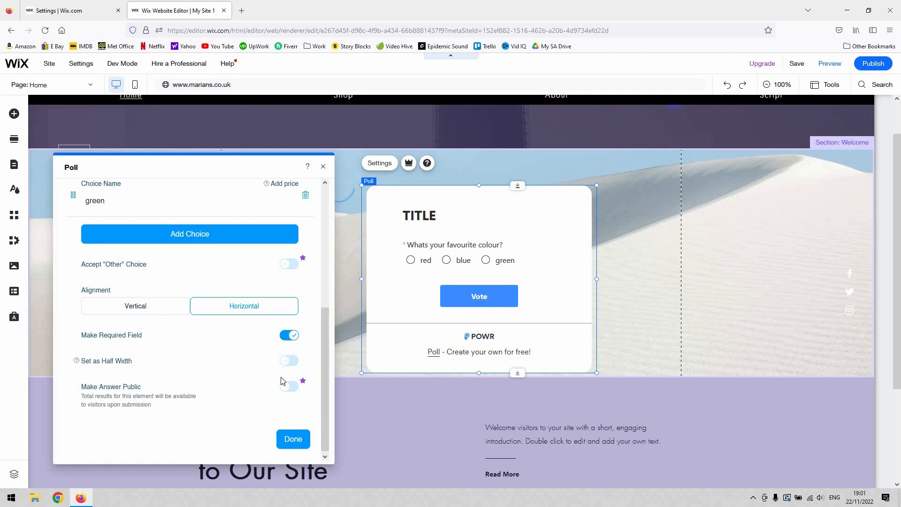
click(289, 335)
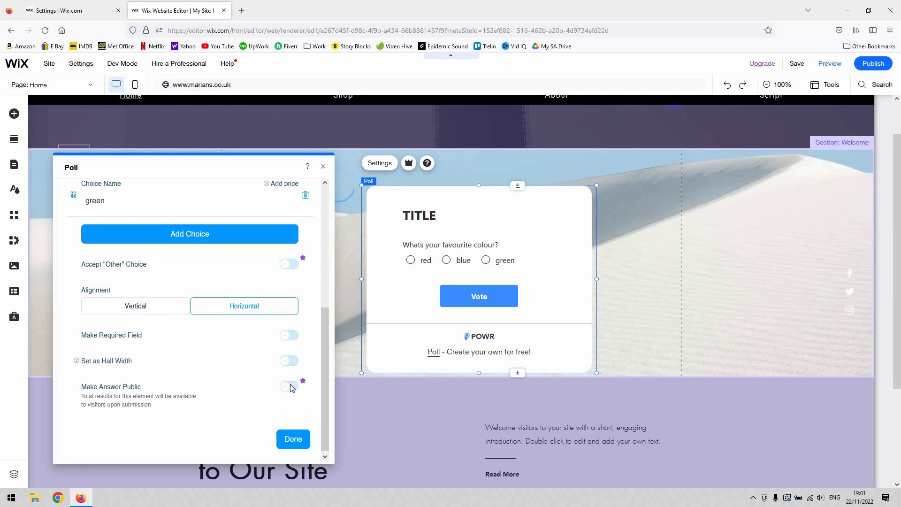
mouse_move(176, 274)
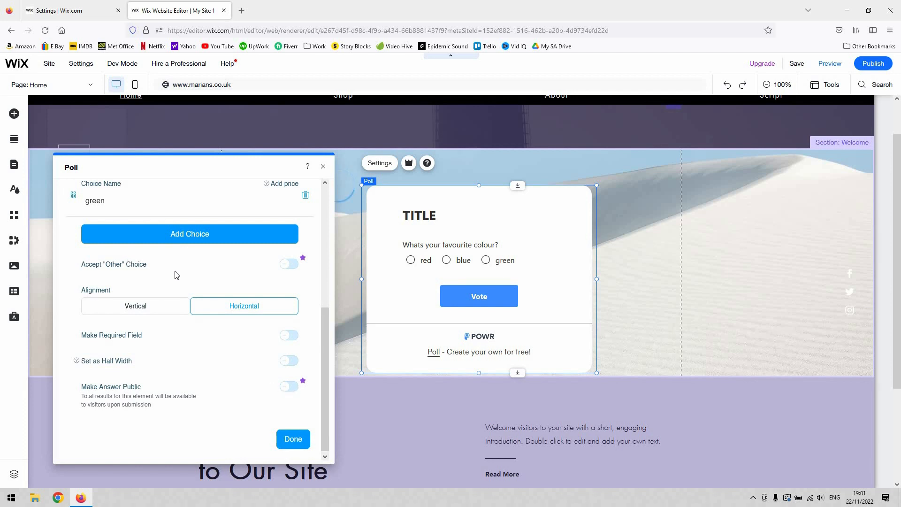
mouse_move(289, 420)
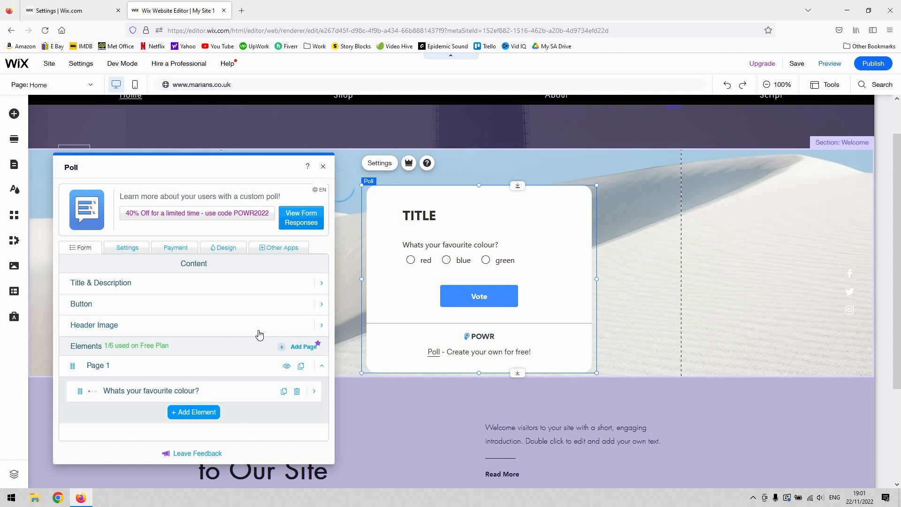
mouse_move(489, 207)
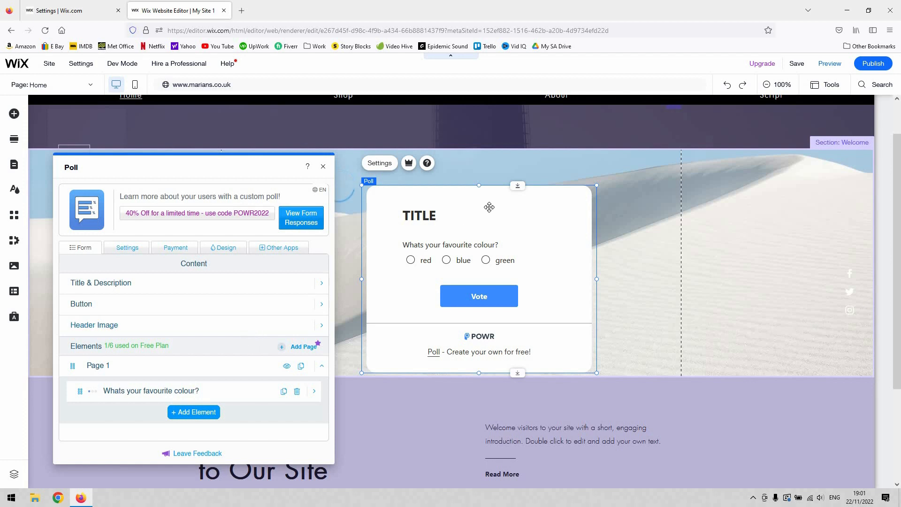
mouse_move(479, 259)
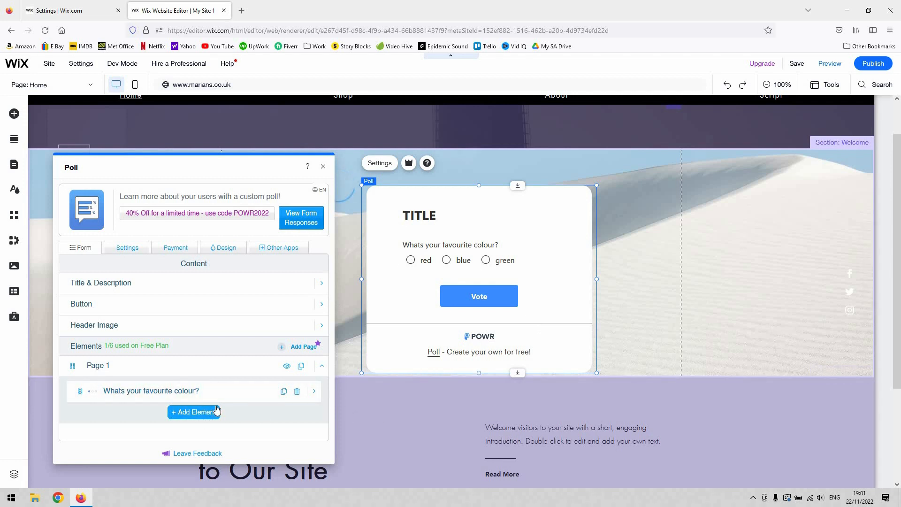
Step: Browse every category in the Add Element chooser, ending back at the input fields
click(194, 411)
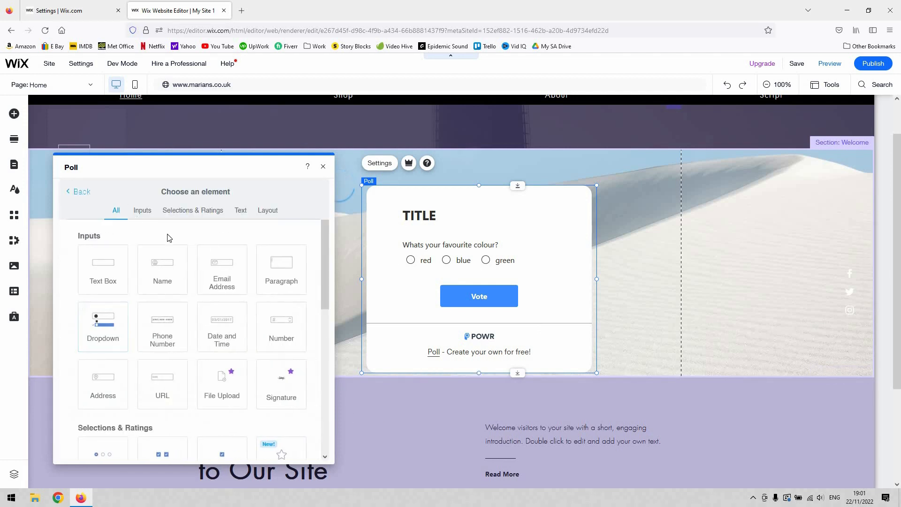
mouse_move(230, 397)
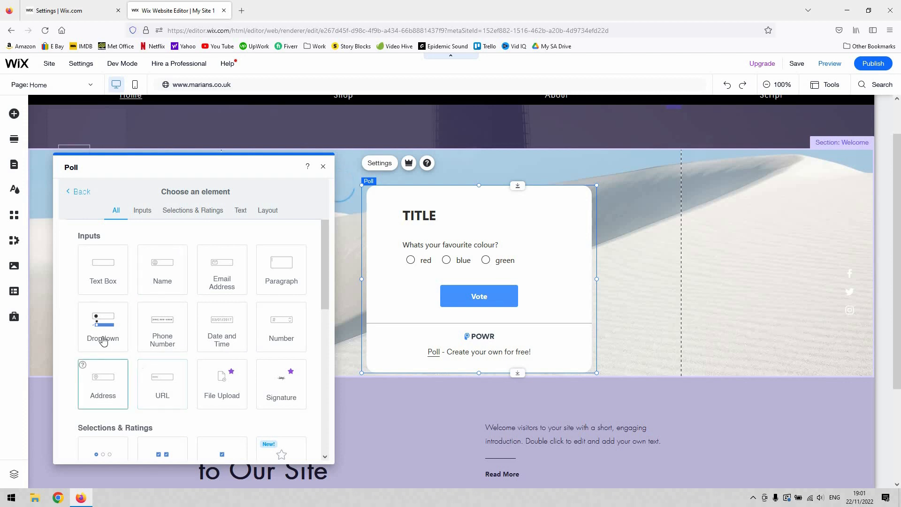
mouse_move(277, 328)
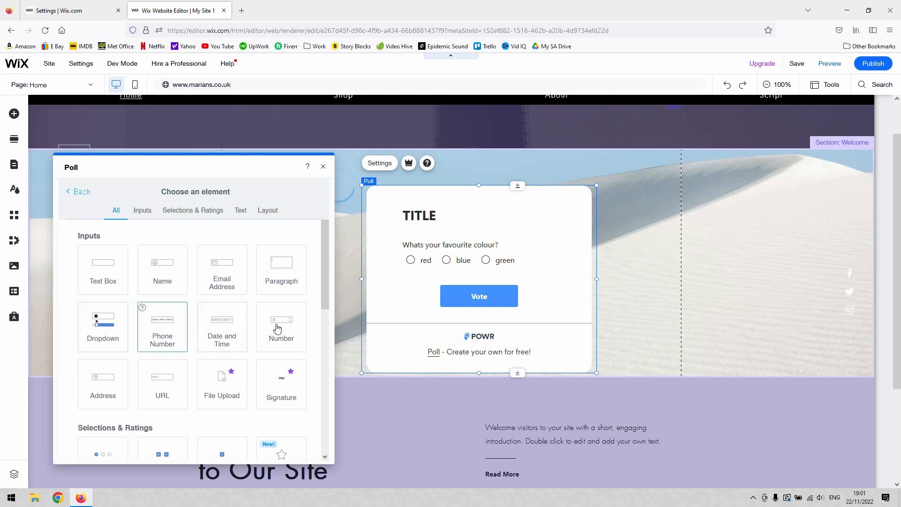
scroll(down, 3)
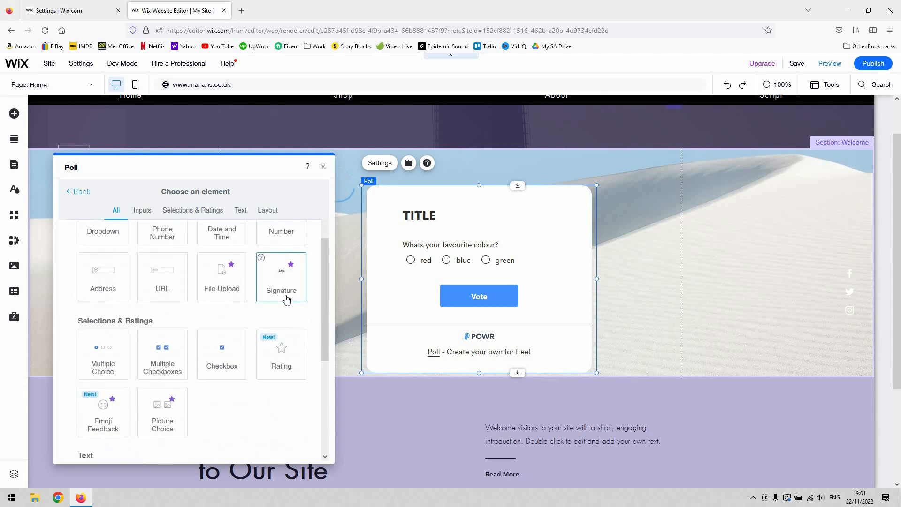
mouse_move(176, 289)
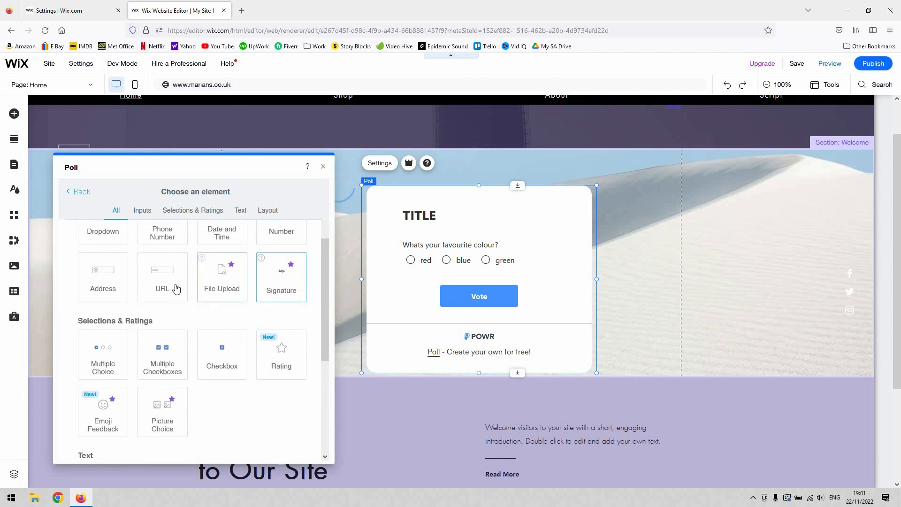
scroll(down, 3)
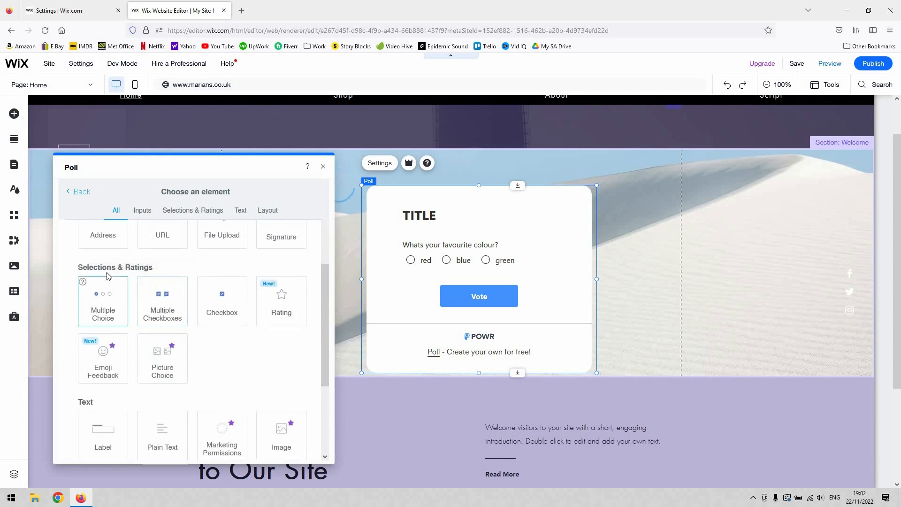
mouse_move(281, 312)
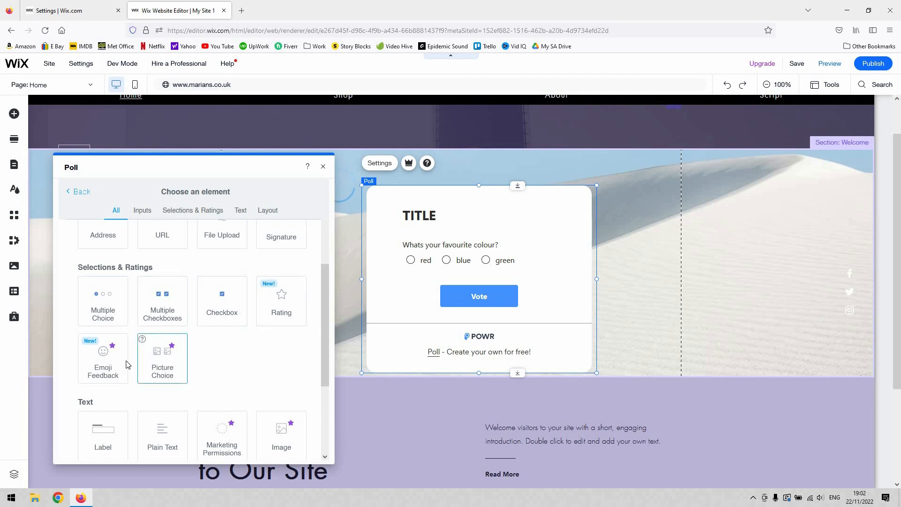
scroll(down, 3)
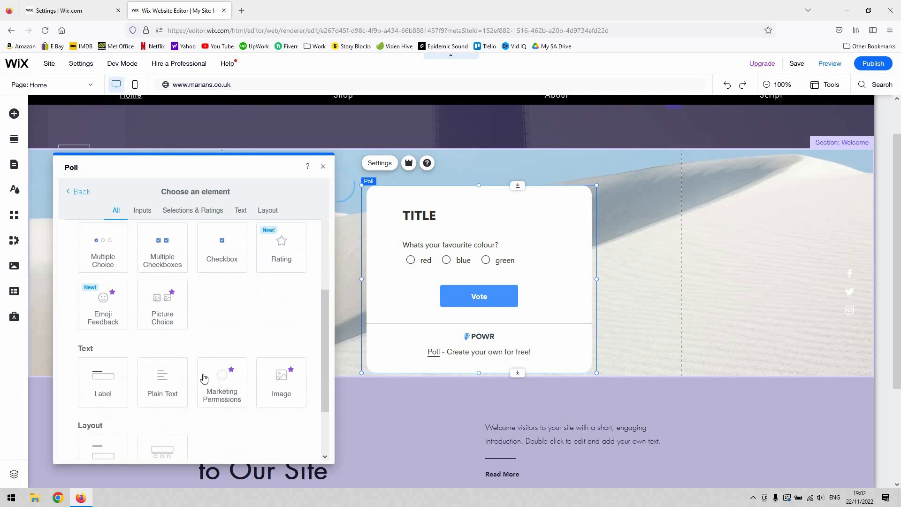
scroll(down, 3)
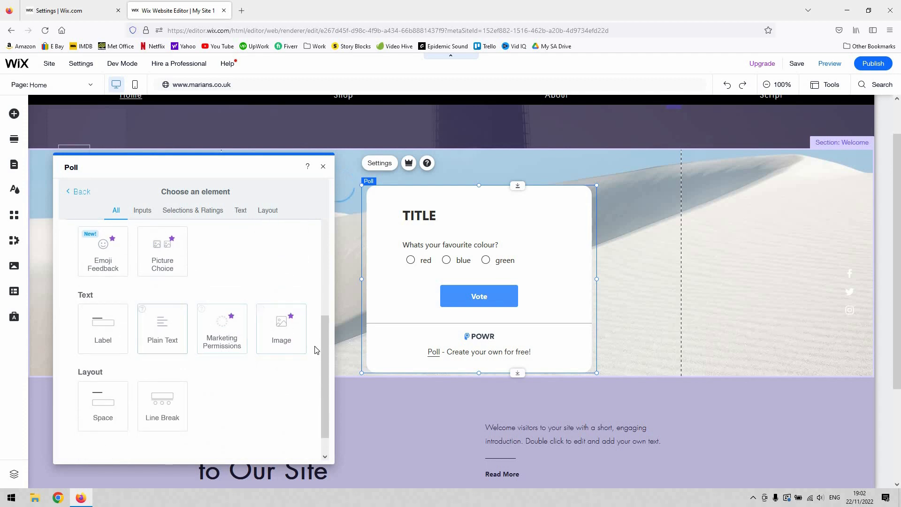
scroll(down, 3)
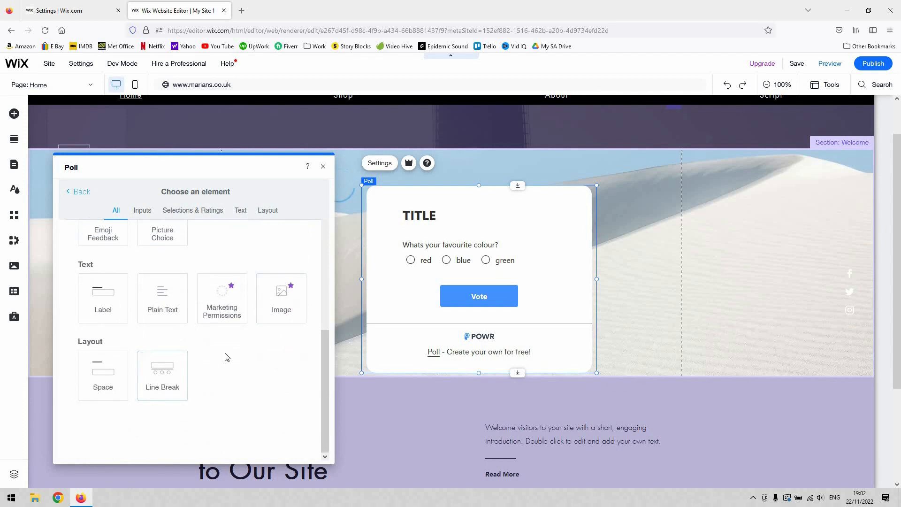
mouse_move(213, 328)
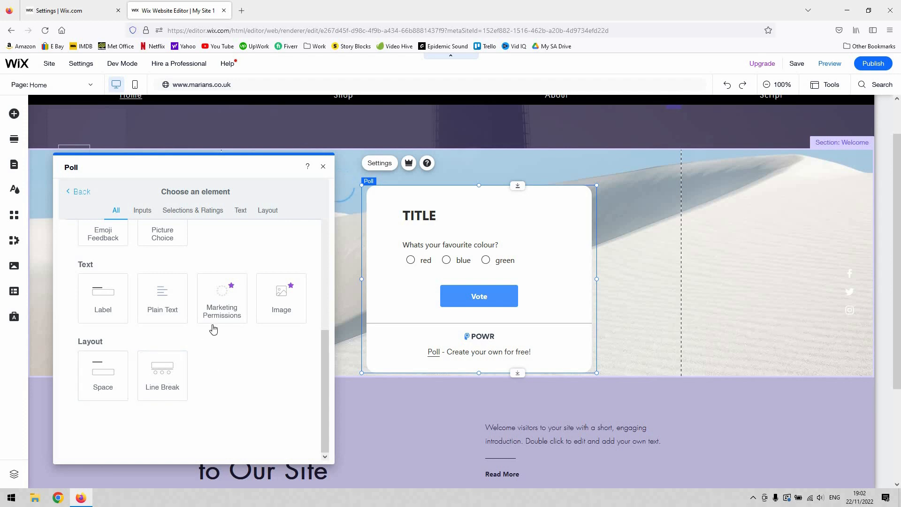
scroll(up, 3)
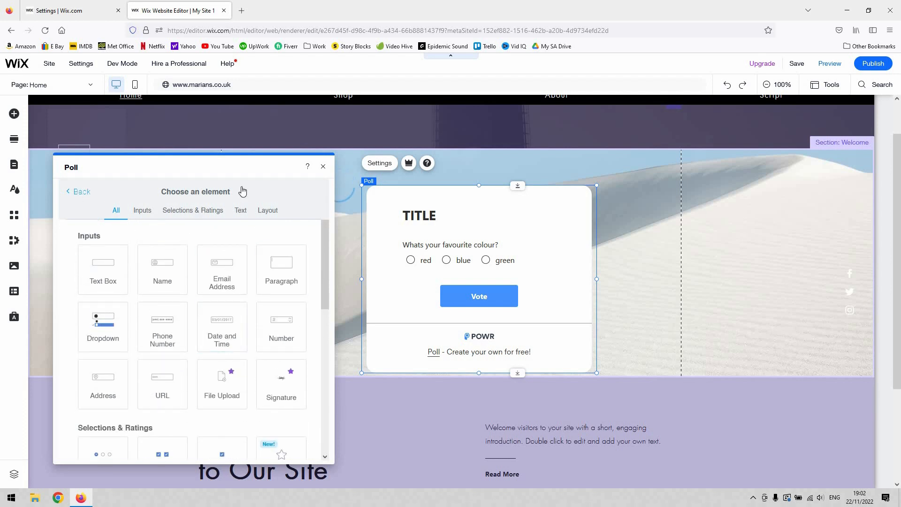
mouse_move(316, 242)
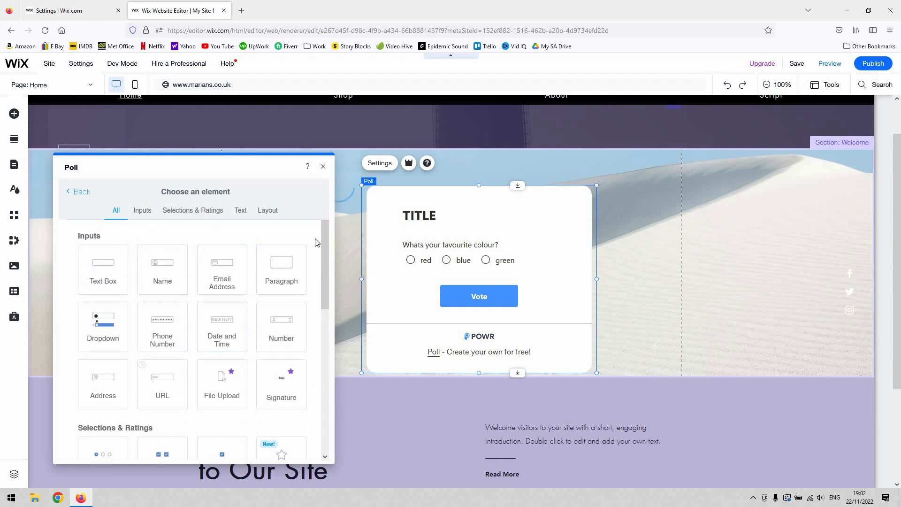
mouse_move(258, 202)
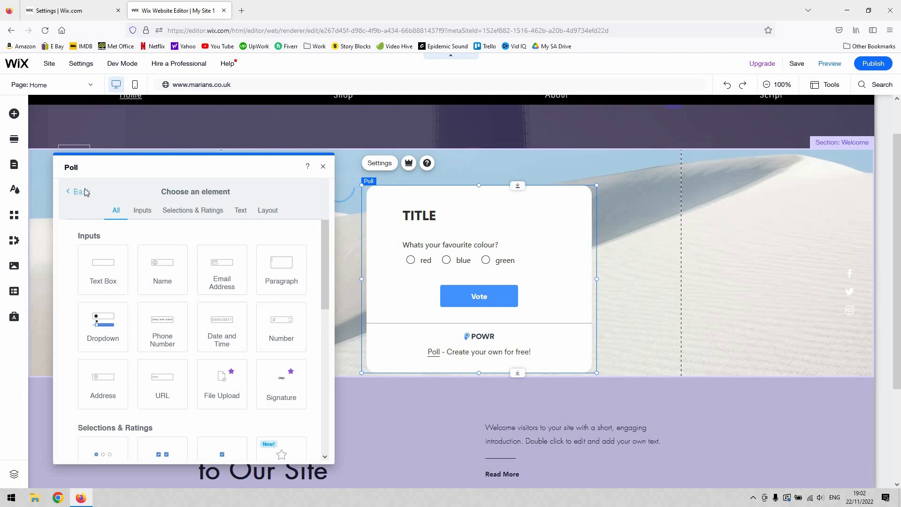
Step: Go back from the element chooser to the poll's form content overview
click(67, 192)
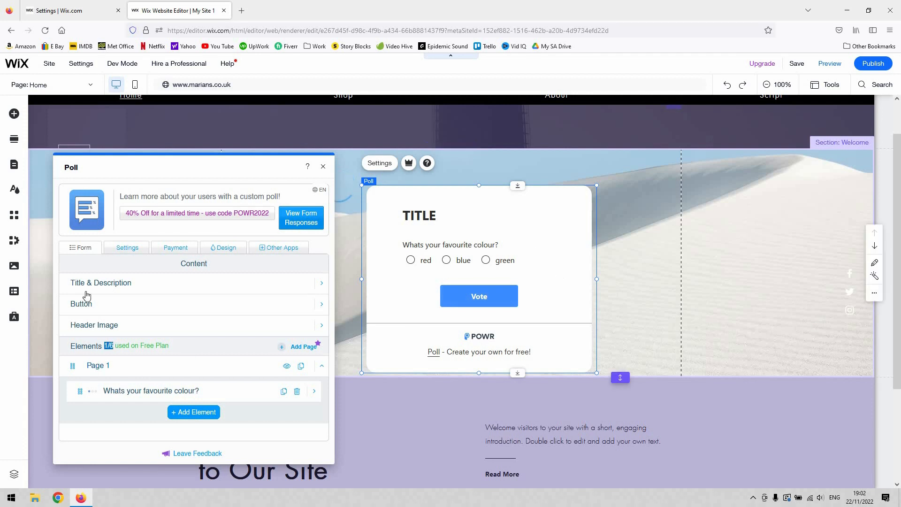
mouse_move(135, 353)
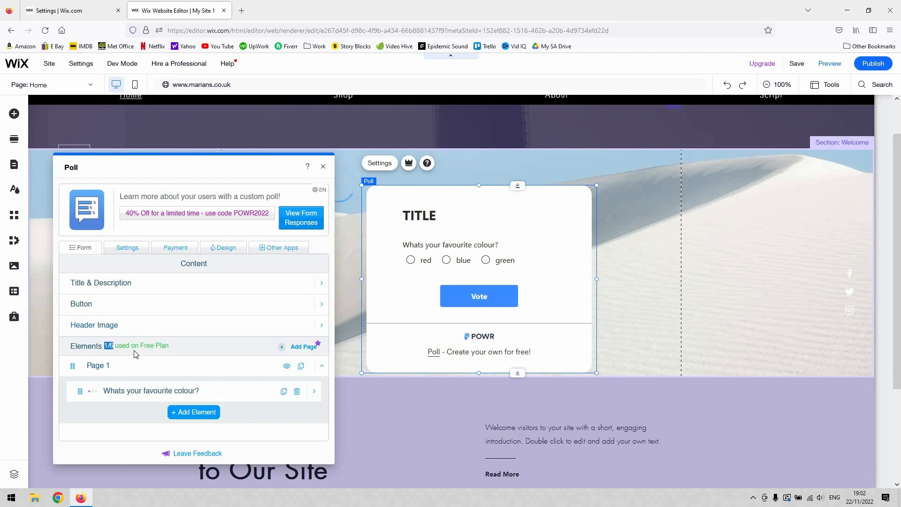
mouse_move(216, 387)
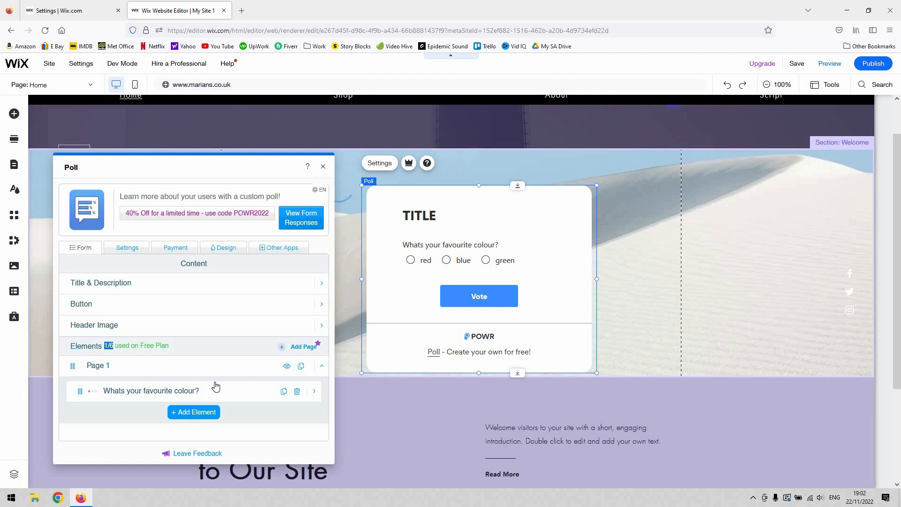
mouse_move(278, 343)
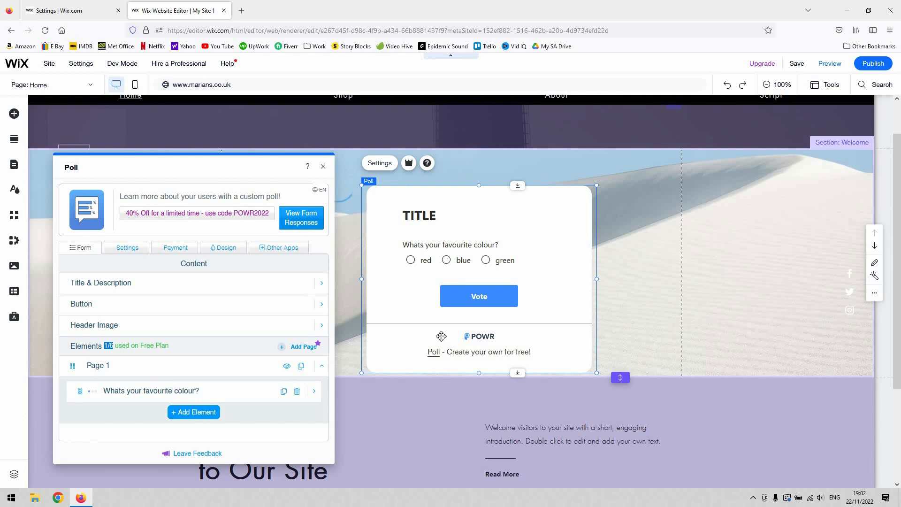
mouse_move(298, 223)
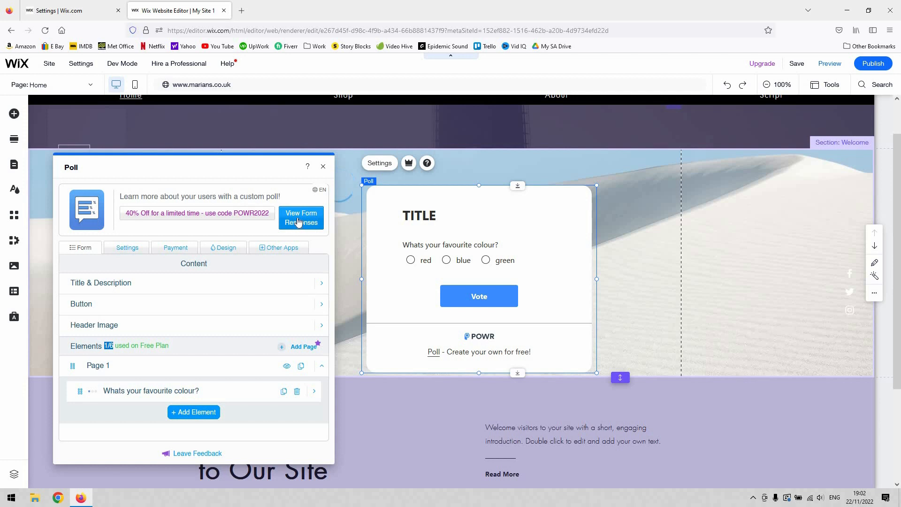
mouse_move(350, 209)
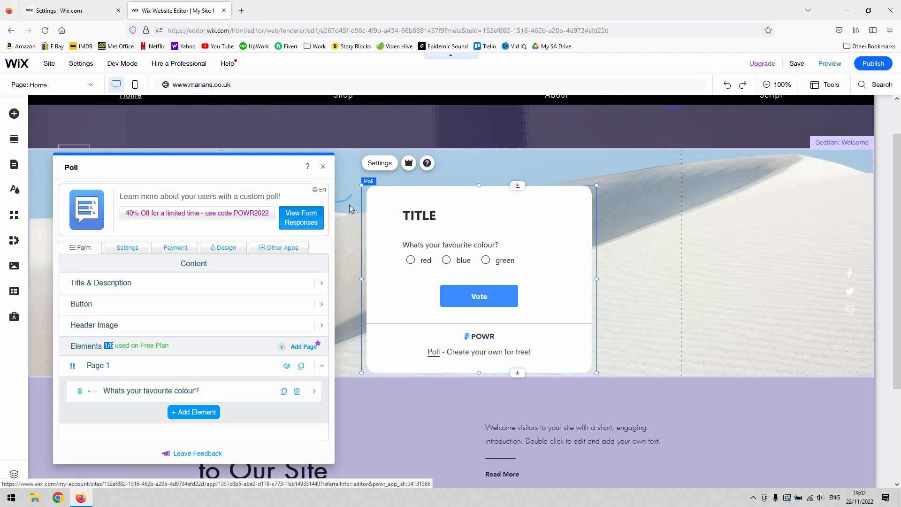
Step: Open the POWR Response Dashboard for Poll - 34181386 and inspect the Poll dropdown
click(301, 217)
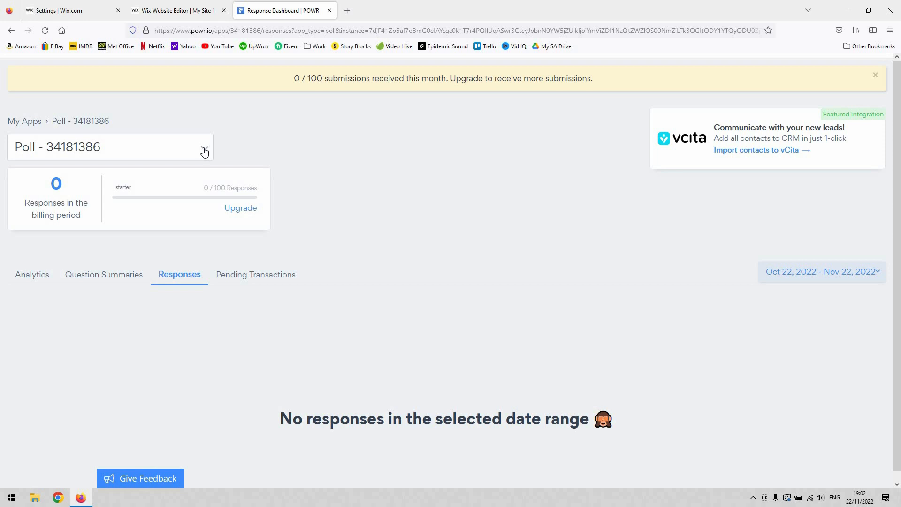
click(203, 147)
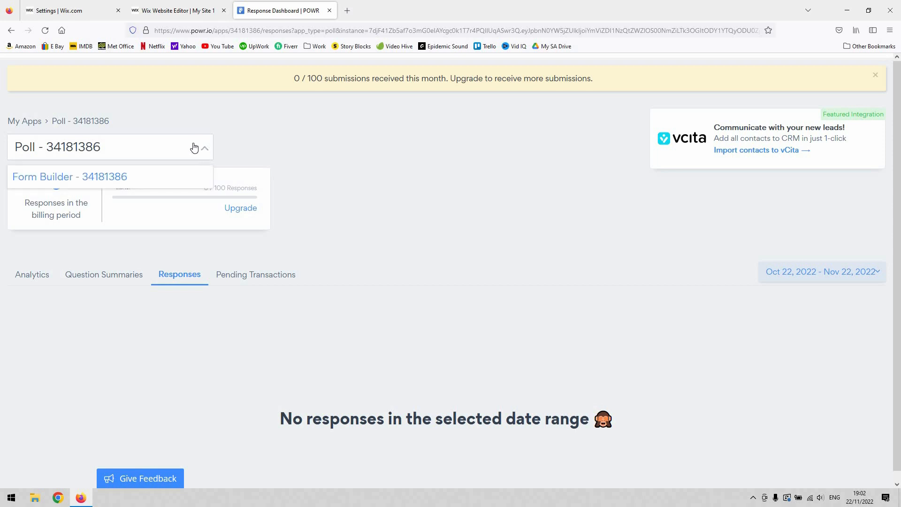
mouse_move(330, 145)
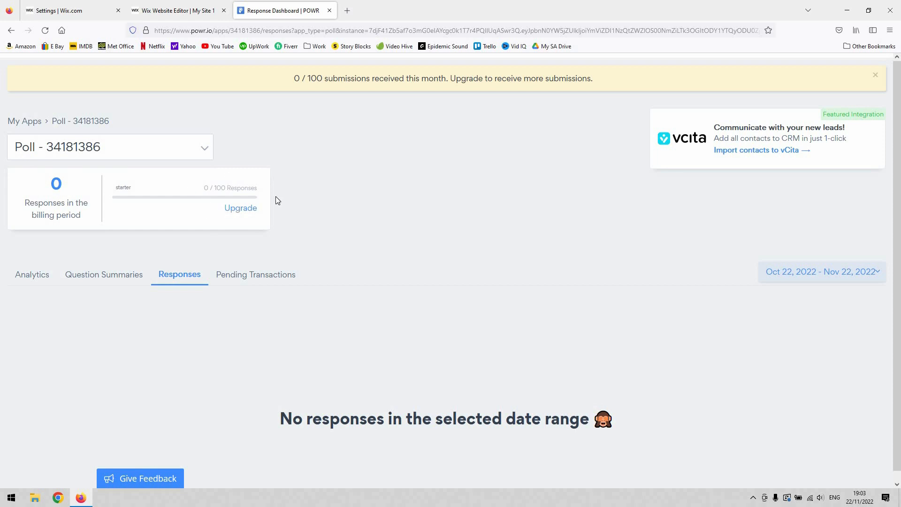
mouse_move(173, 297)
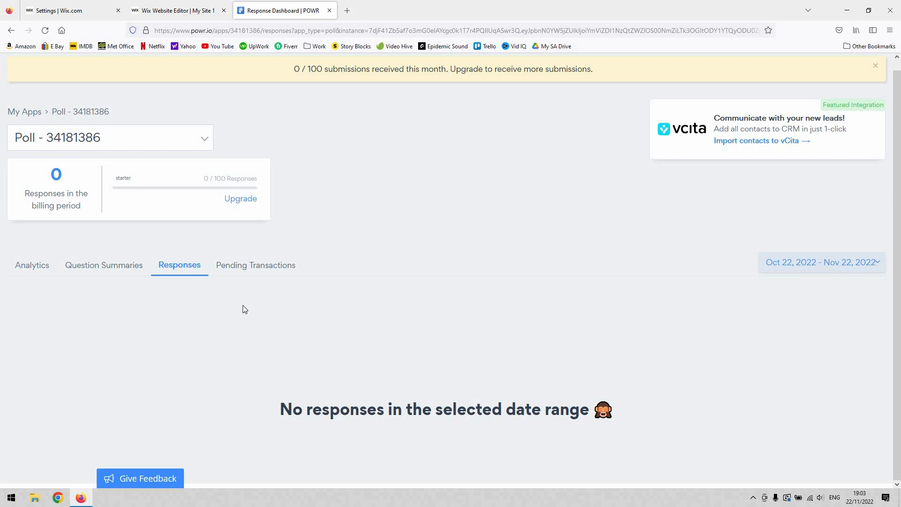
mouse_move(206, 178)
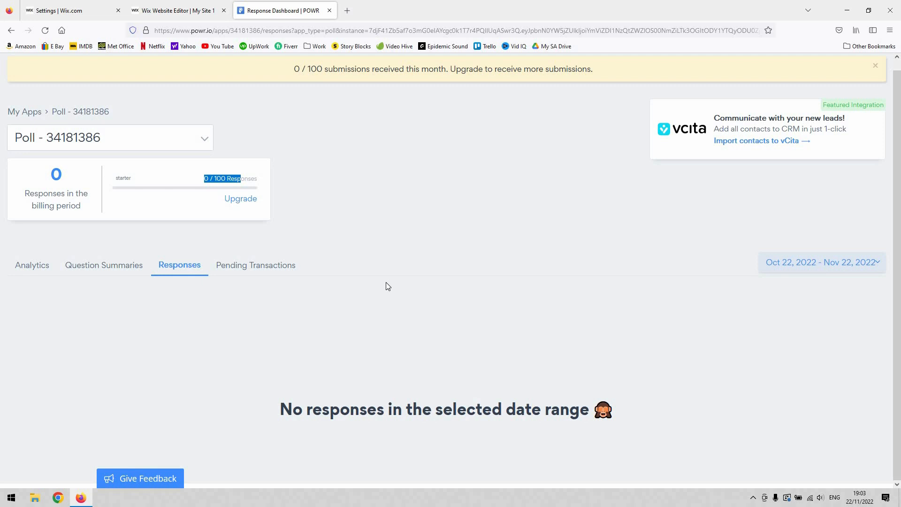
mouse_move(512, 147)
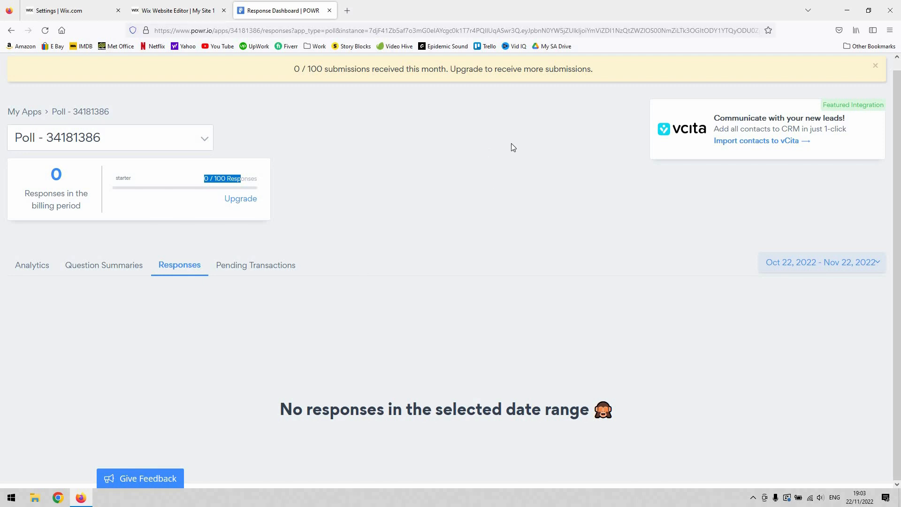
mouse_move(284, 10)
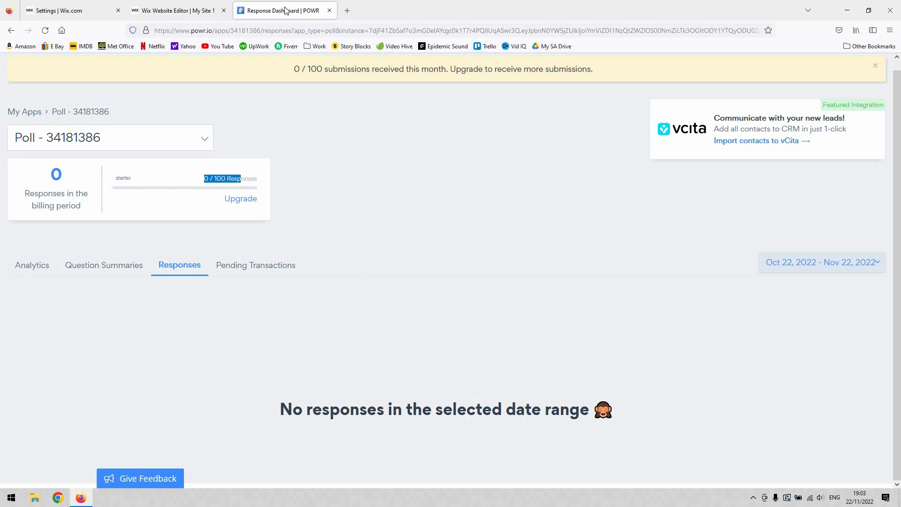
Step: Return to the Wix Editor tab and preview the homepage with the colour poll
click(178, 10)
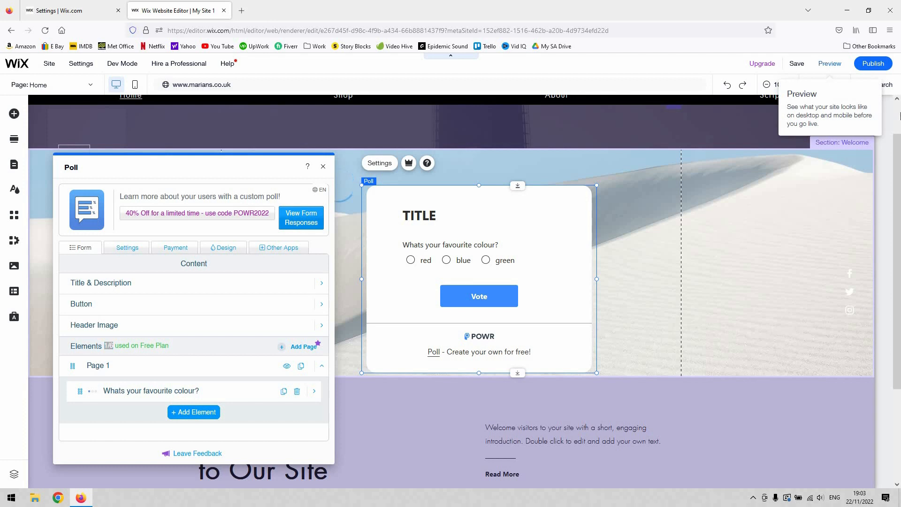
click(829, 64)
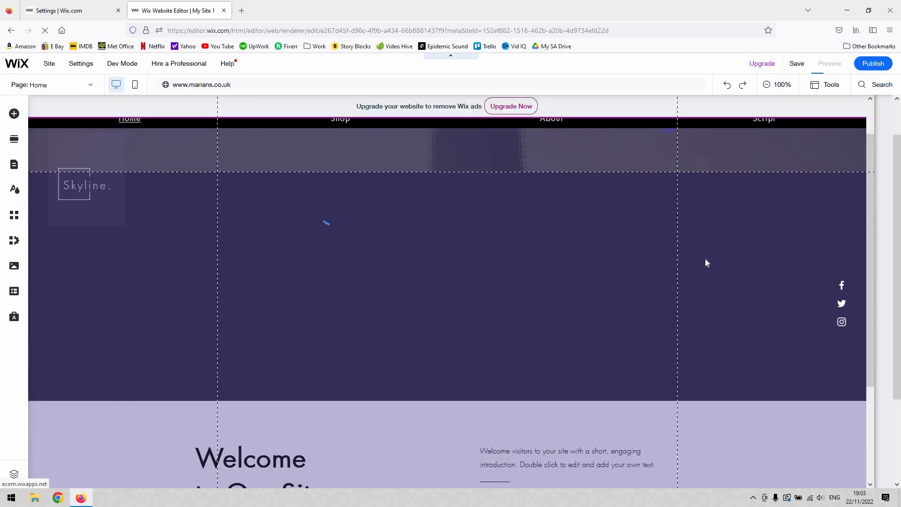
click(830, 64)
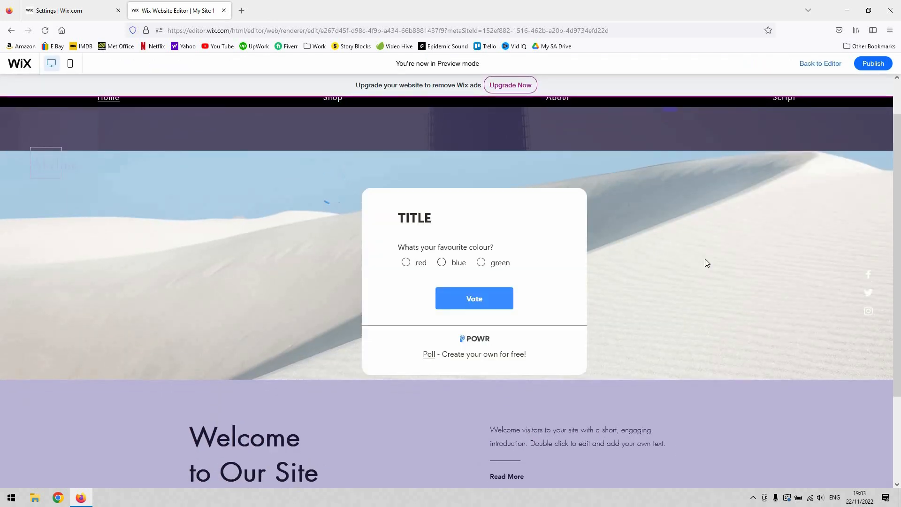